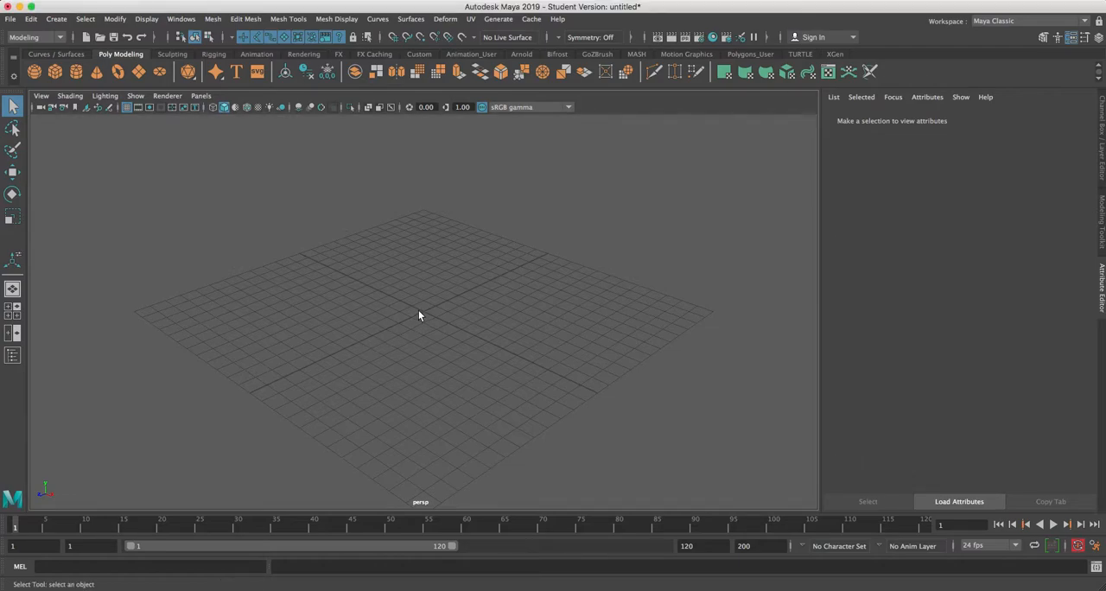
mouse_move(419, 271)
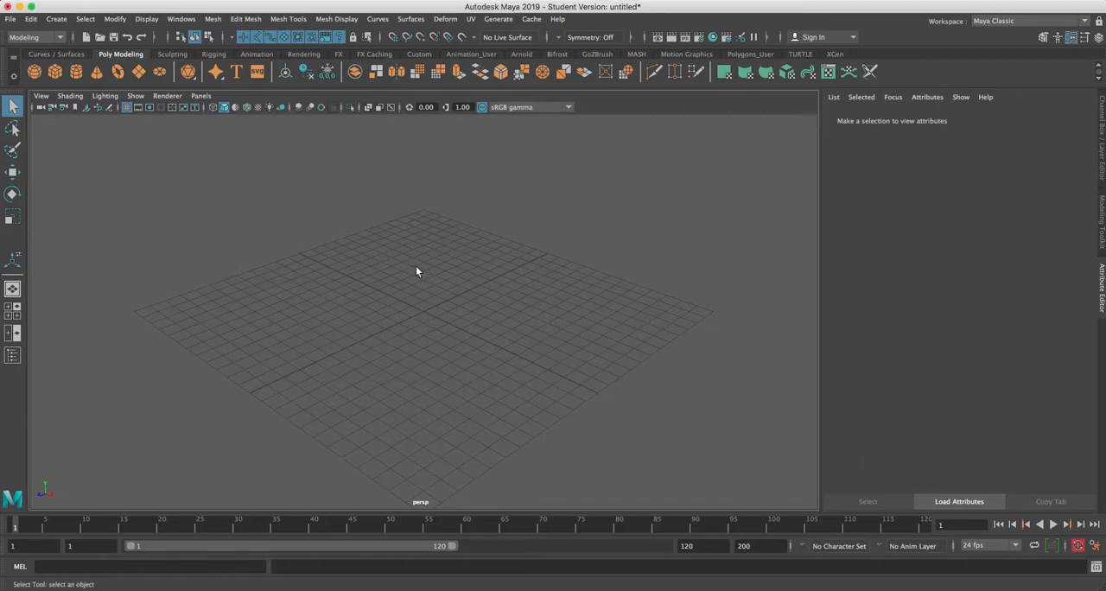
mouse_move(457, 270)
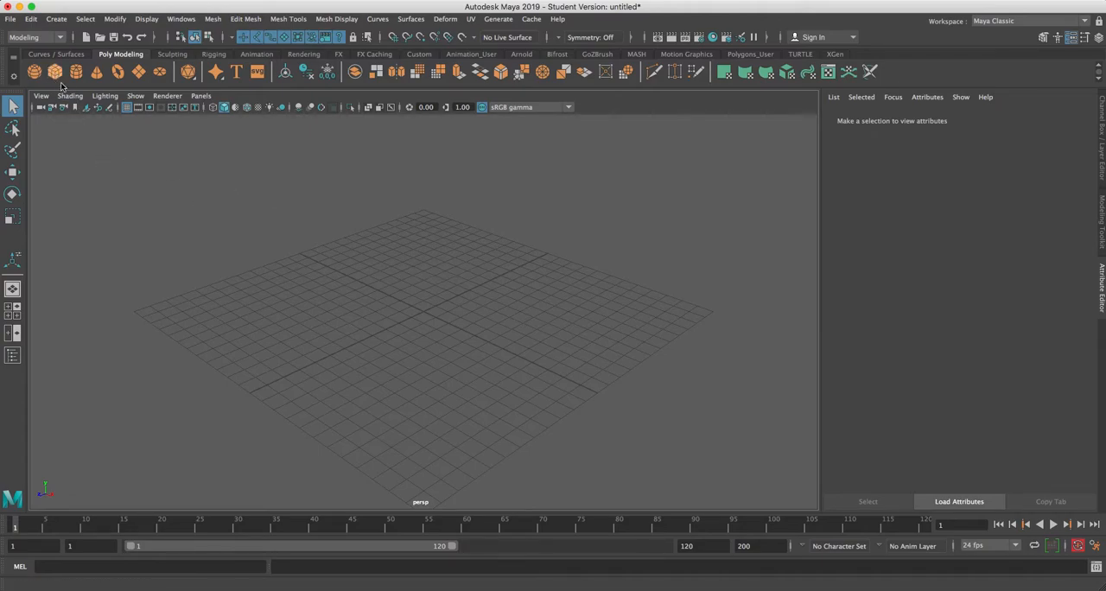
mouse_move(55, 73)
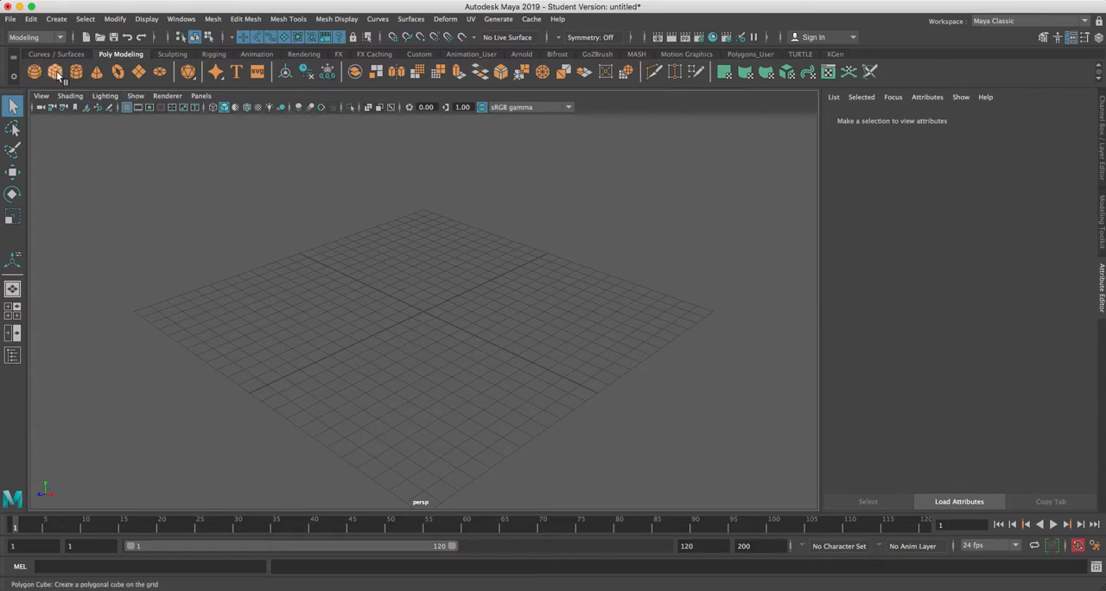
Create a wide, flat polygon cube (pCube1) on the grid with the Polygon Cube shelf tool
left_click(55, 73)
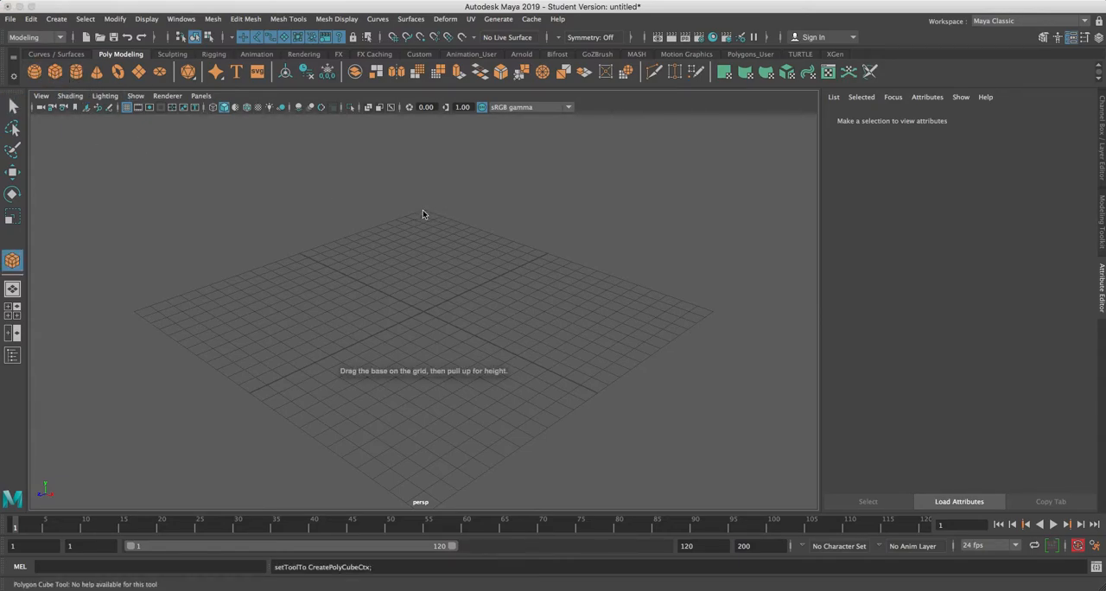
left_click_drag(423, 214, 429, 519)
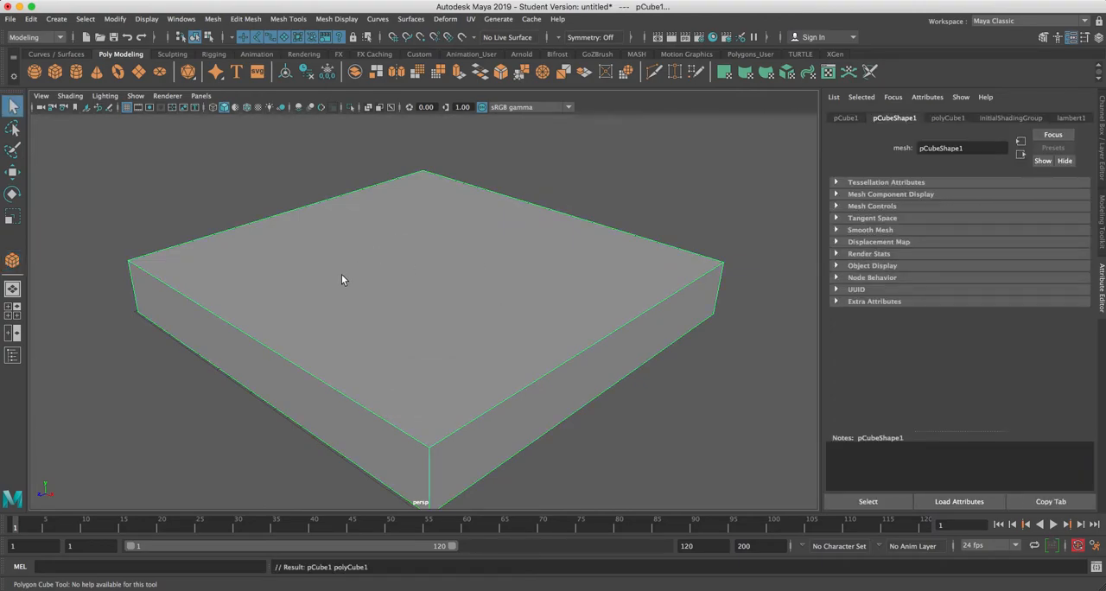
mouse_move(176, 235)
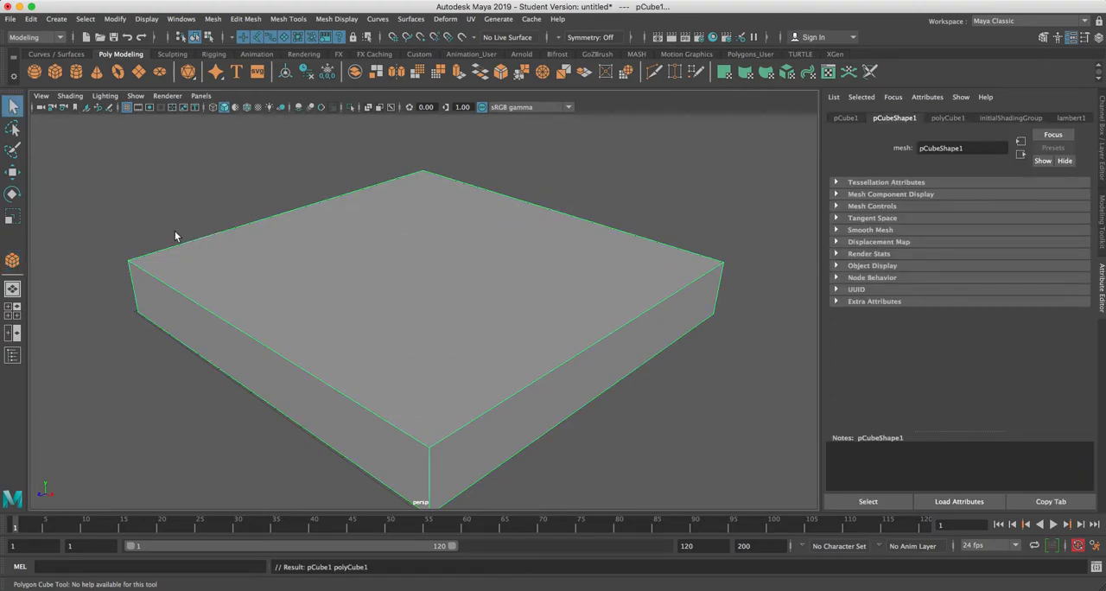
mouse_move(480, 158)
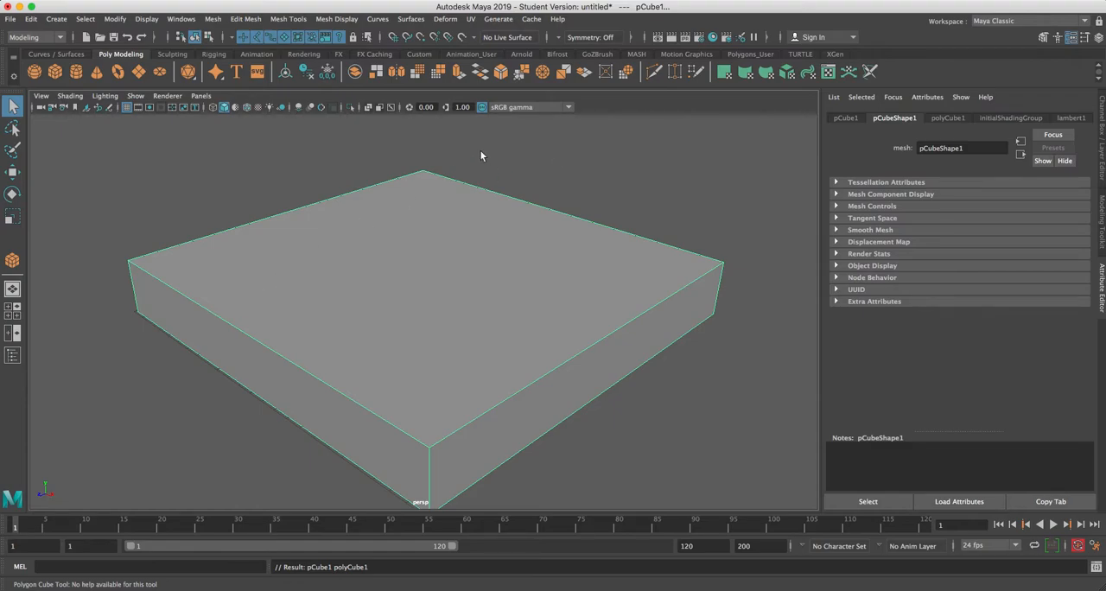
mouse_move(401, 318)
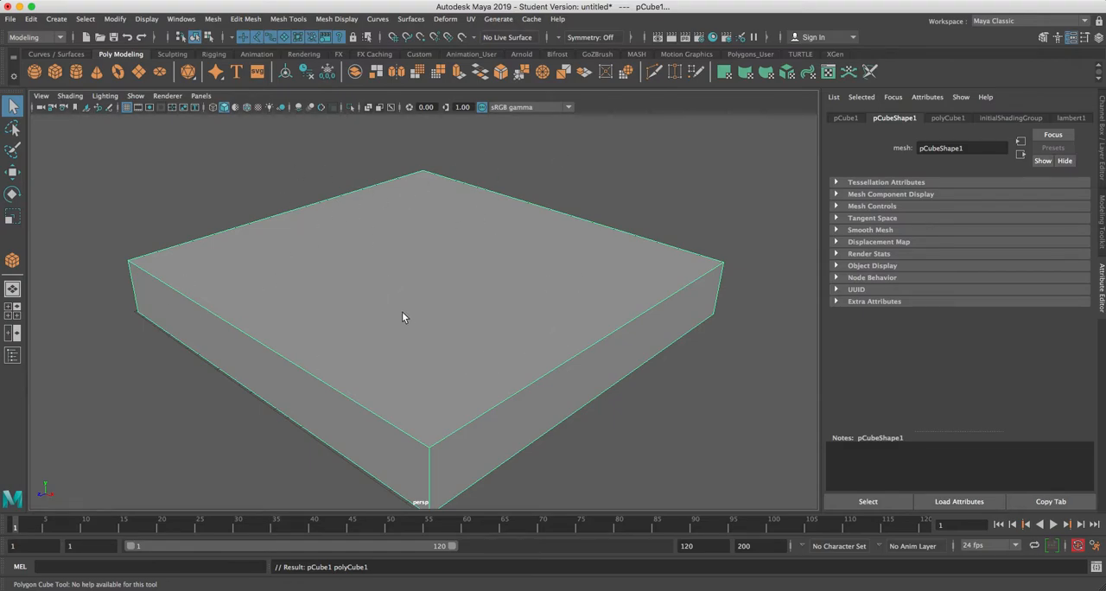
mouse_move(356, 290)
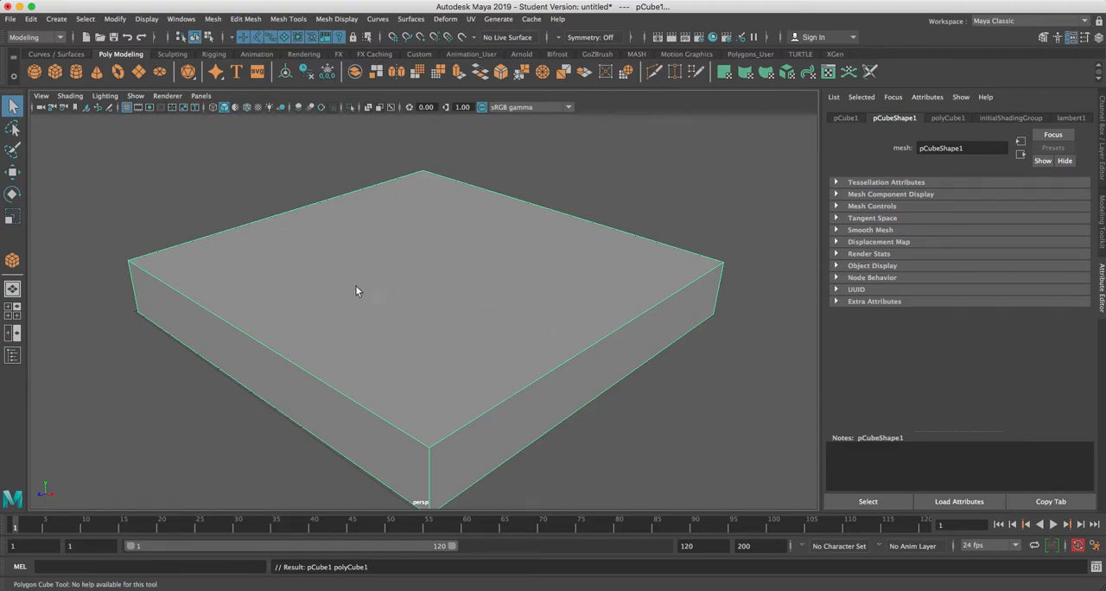
mouse_move(304, 397)
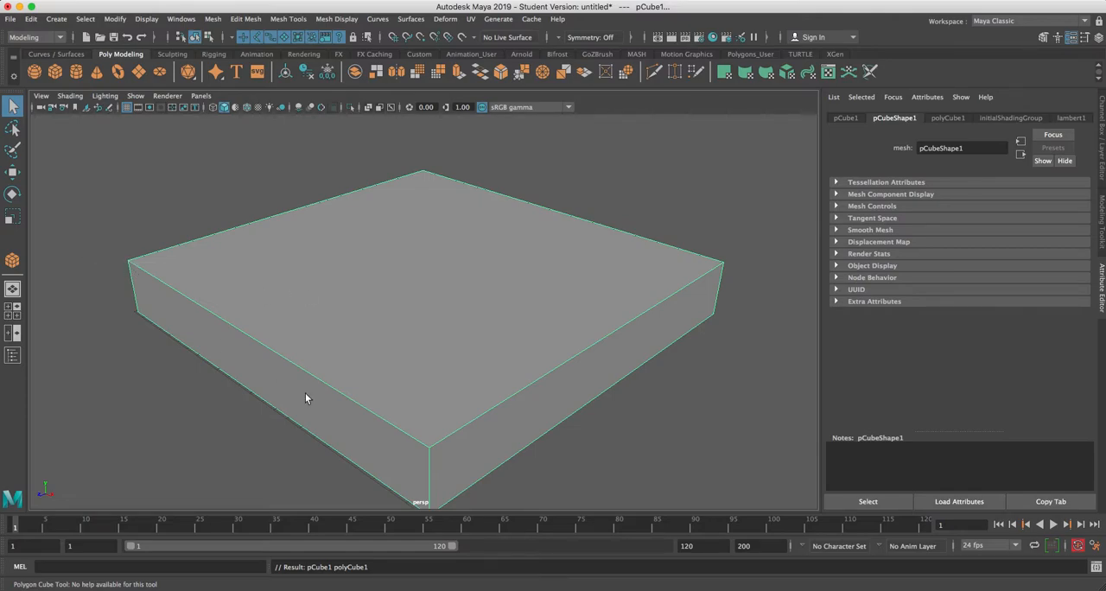
mouse_move(318, 299)
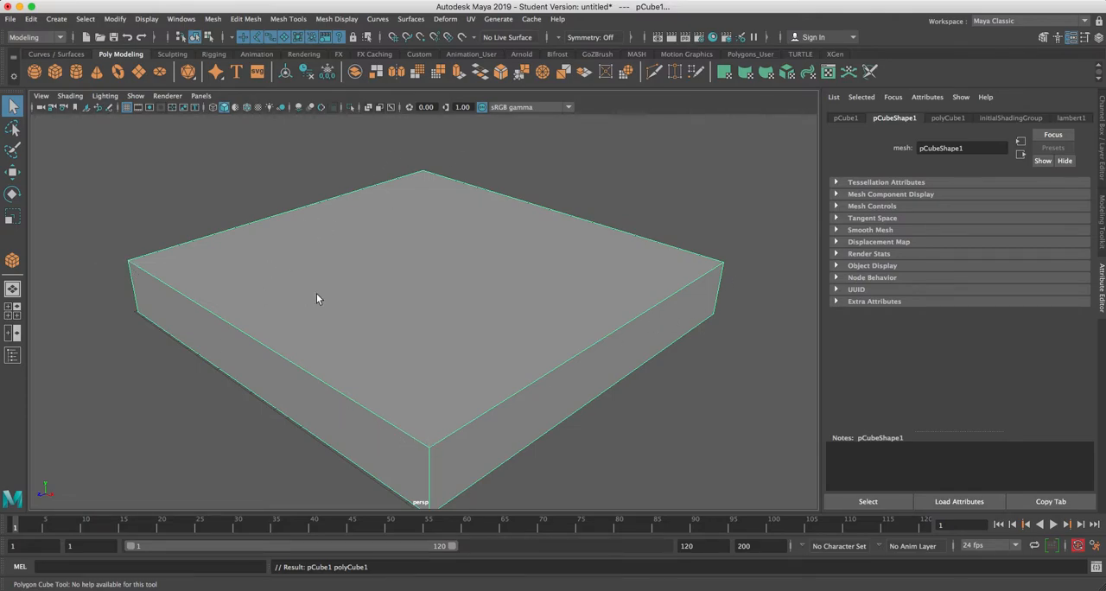
mouse_move(693, 335)
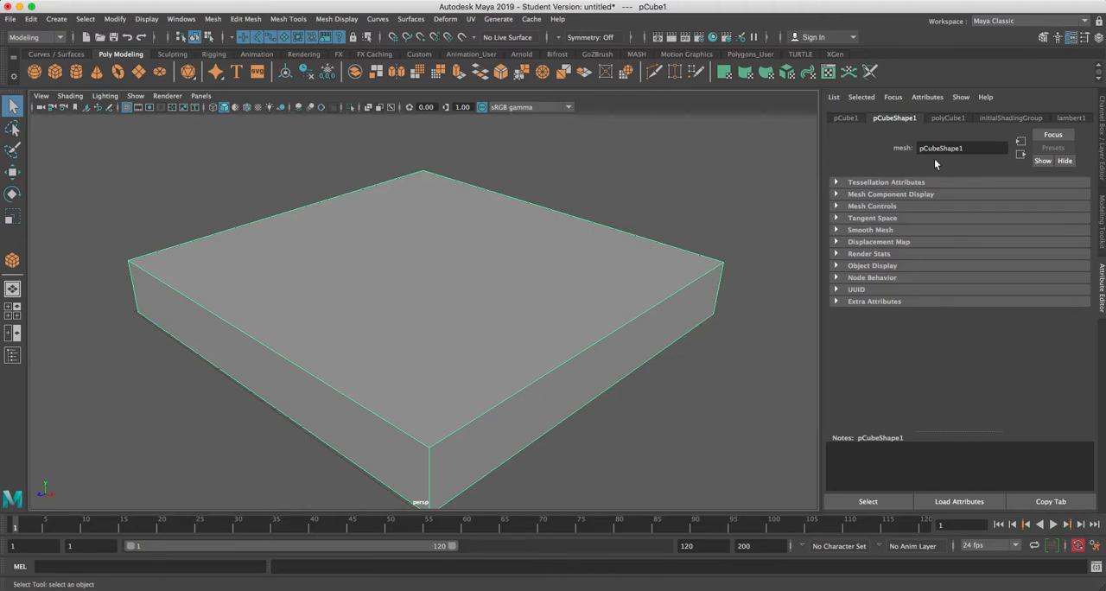
mouse_move(1101, 225)
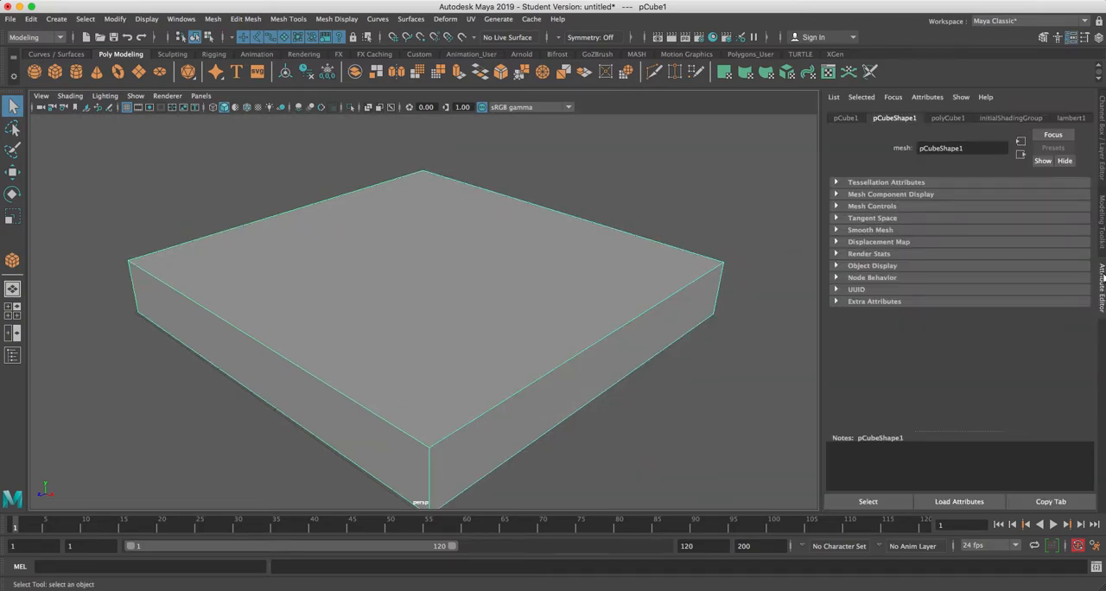
Set polyCube1 Subdivisions Width and Depth to 50, leaving Height at 1
left_click(947, 117)
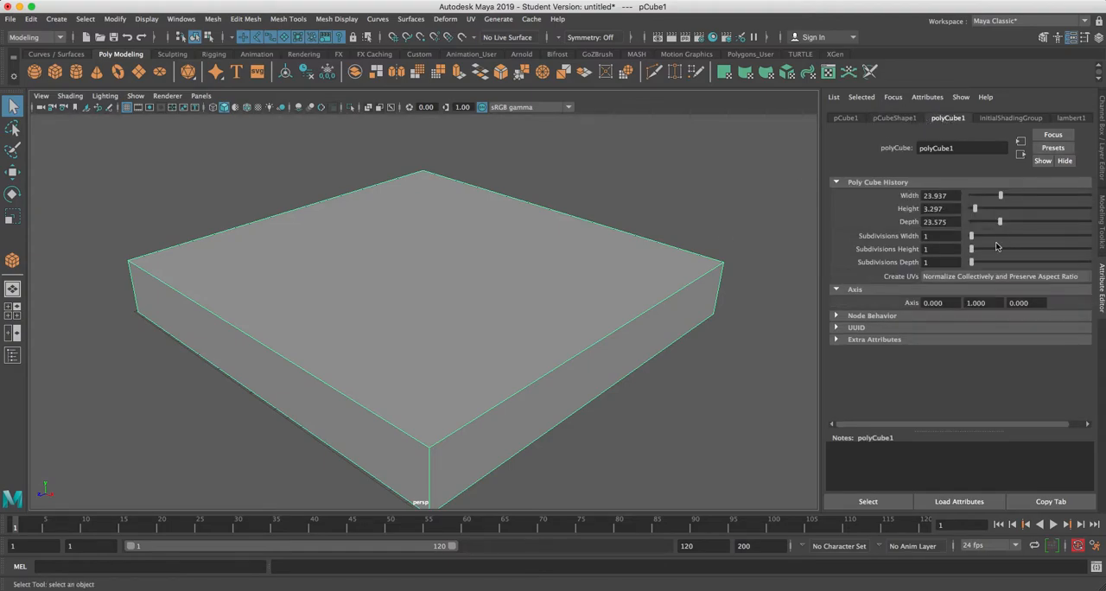
mouse_move(970, 242)
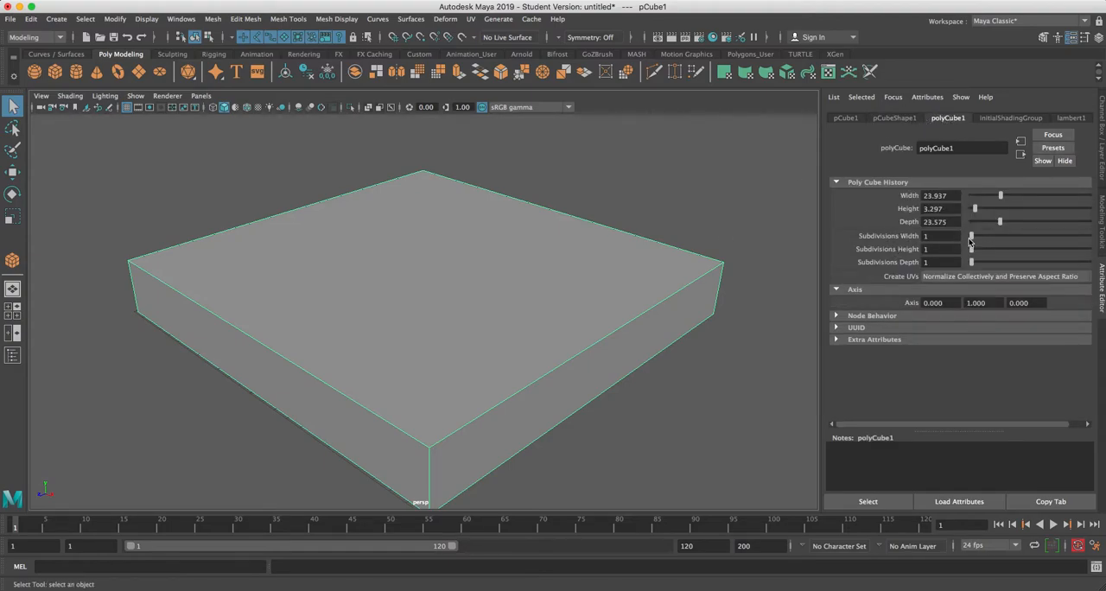
type("50")
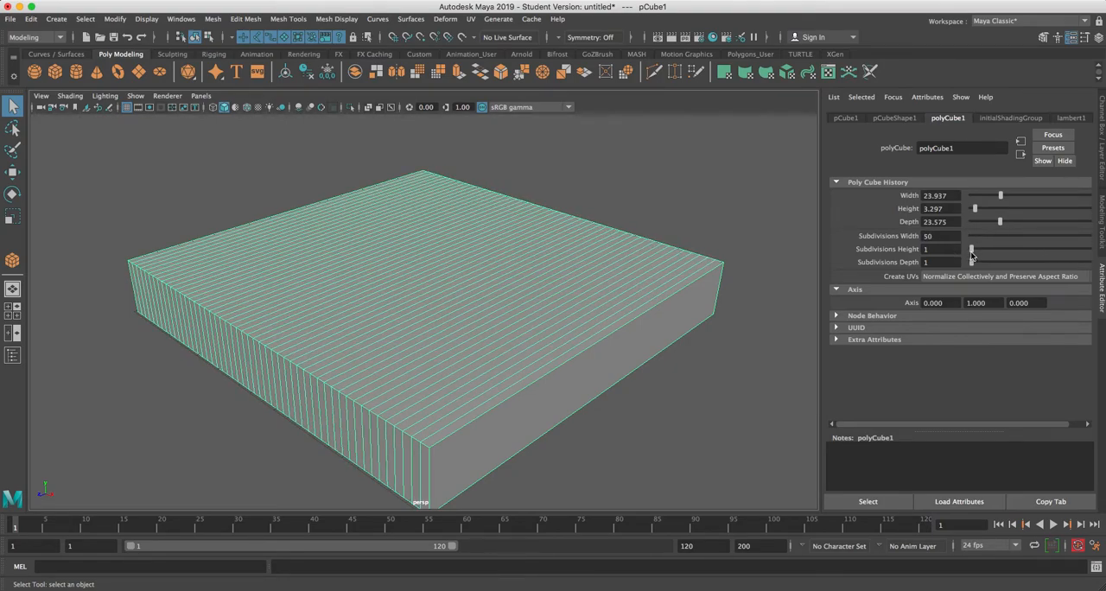
left_click_drag(972, 249, 999, 249)
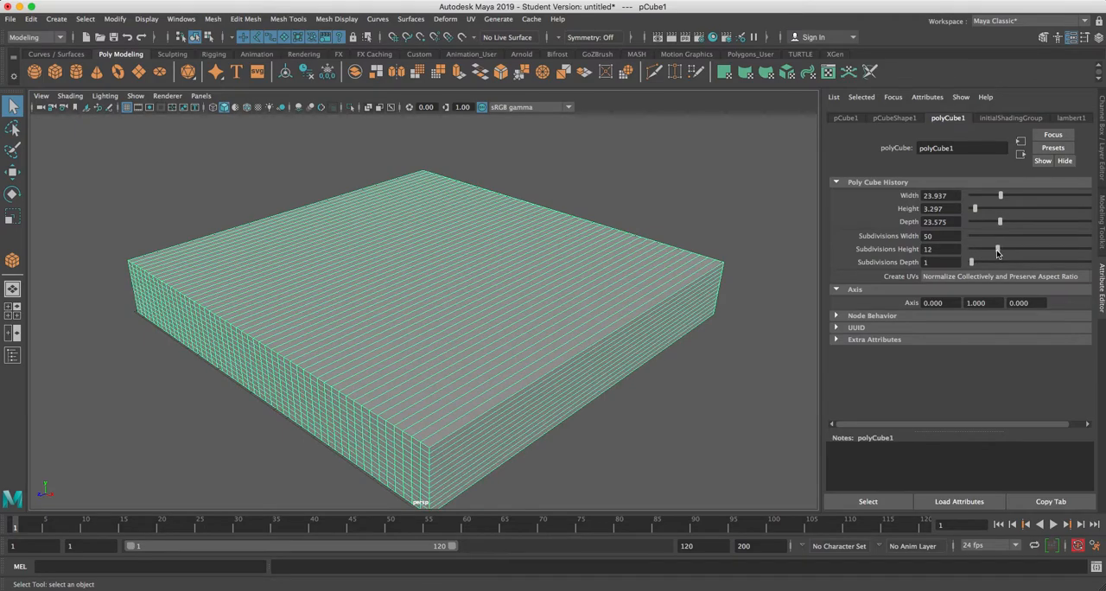
left_click_drag(999, 249, 971, 249)
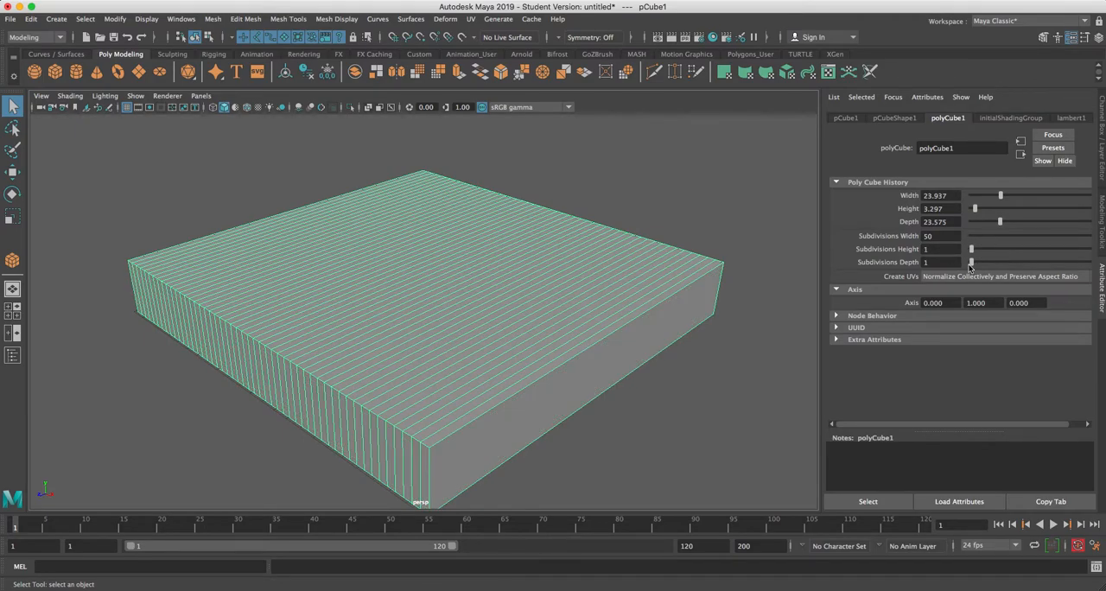
left_click_drag(971, 263, 1046, 262)
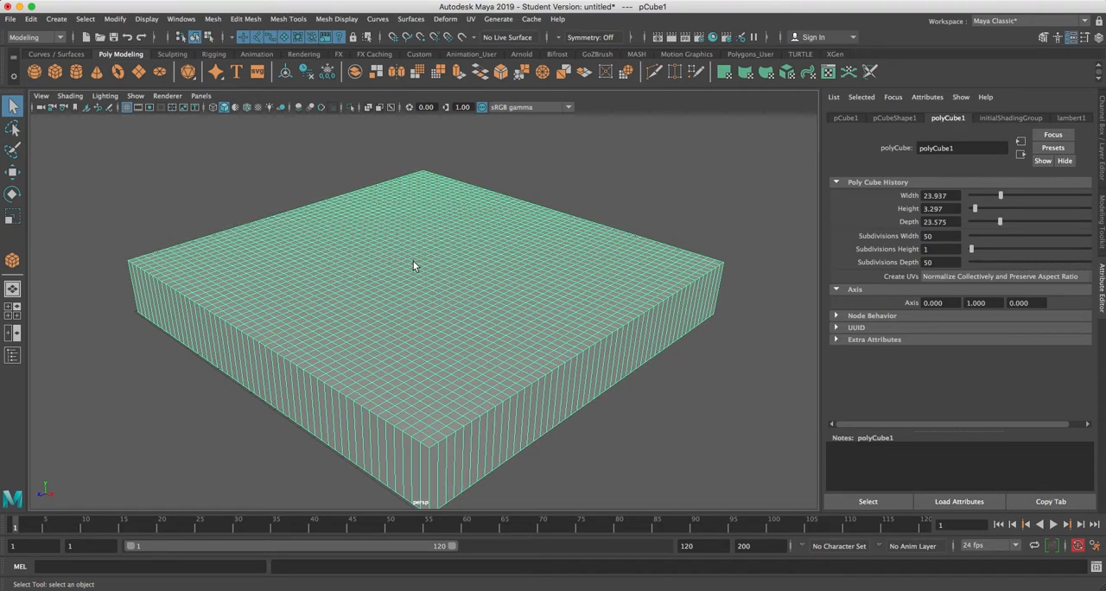
mouse_move(470, 331)
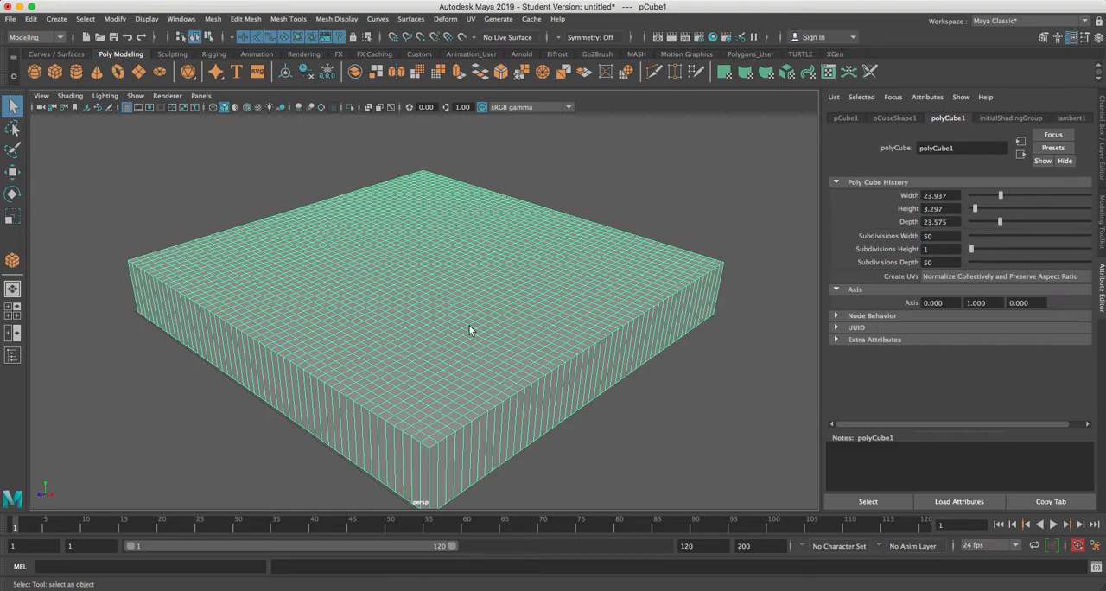
mouse_move(509, 253)
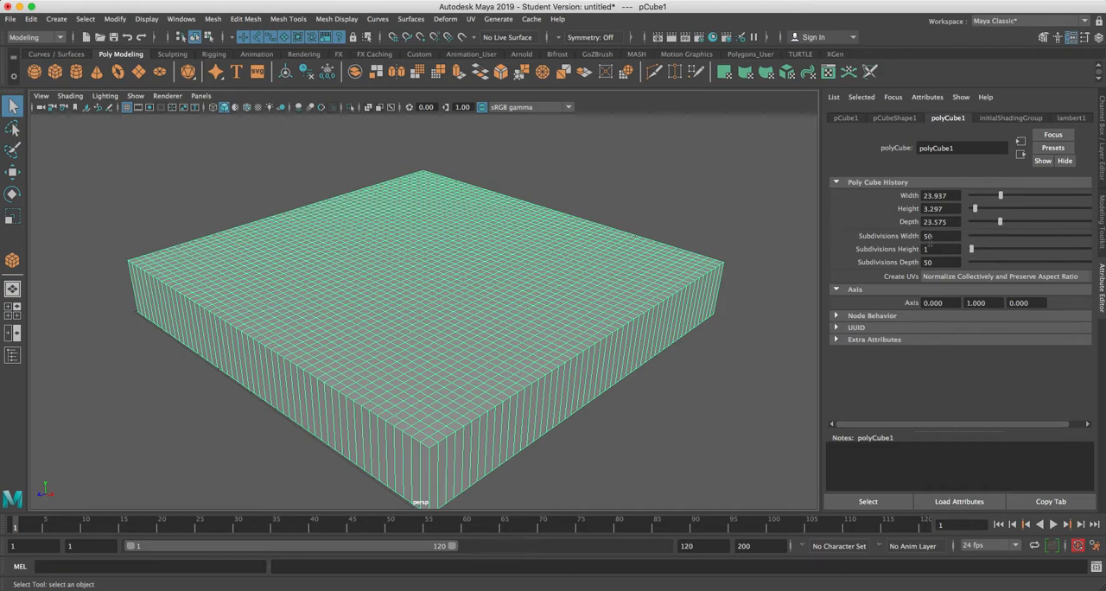
mouse_move(339, 318)
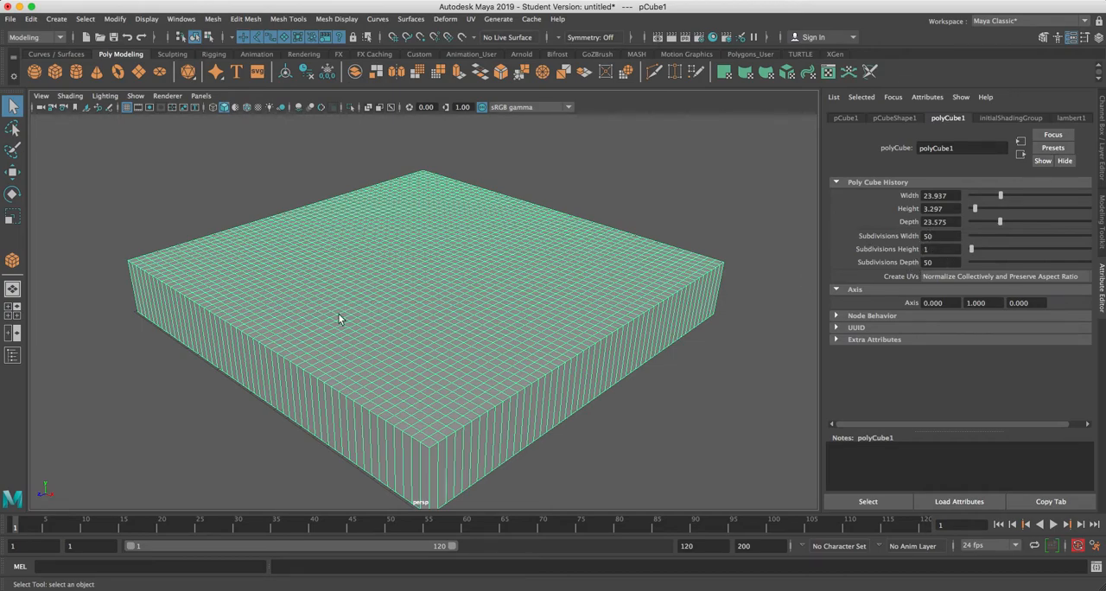
mouse_move(433, 320)
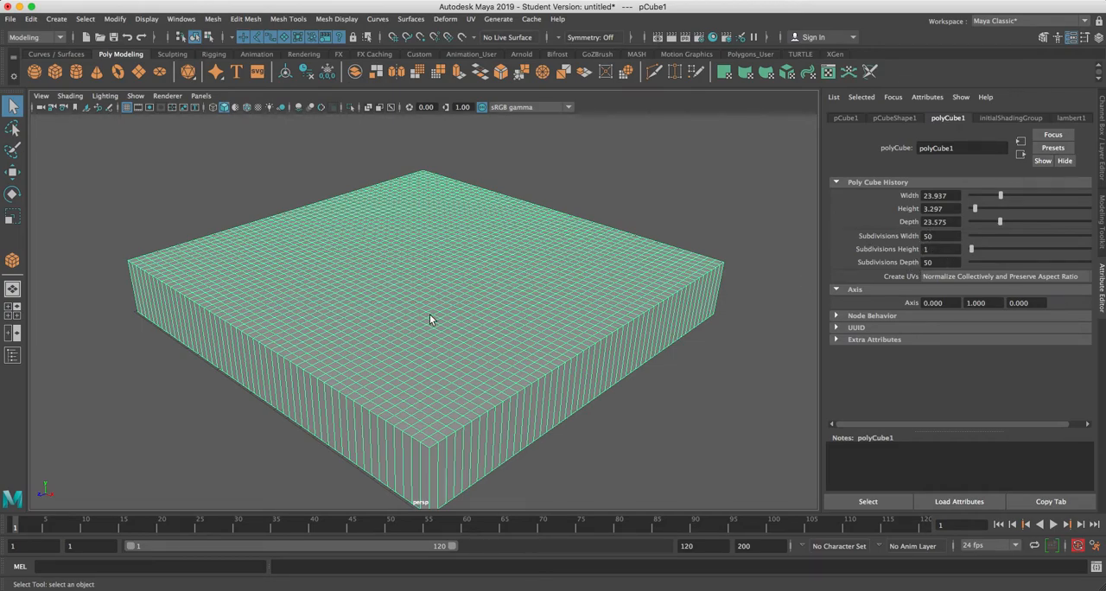
mouse_move(411, 263)
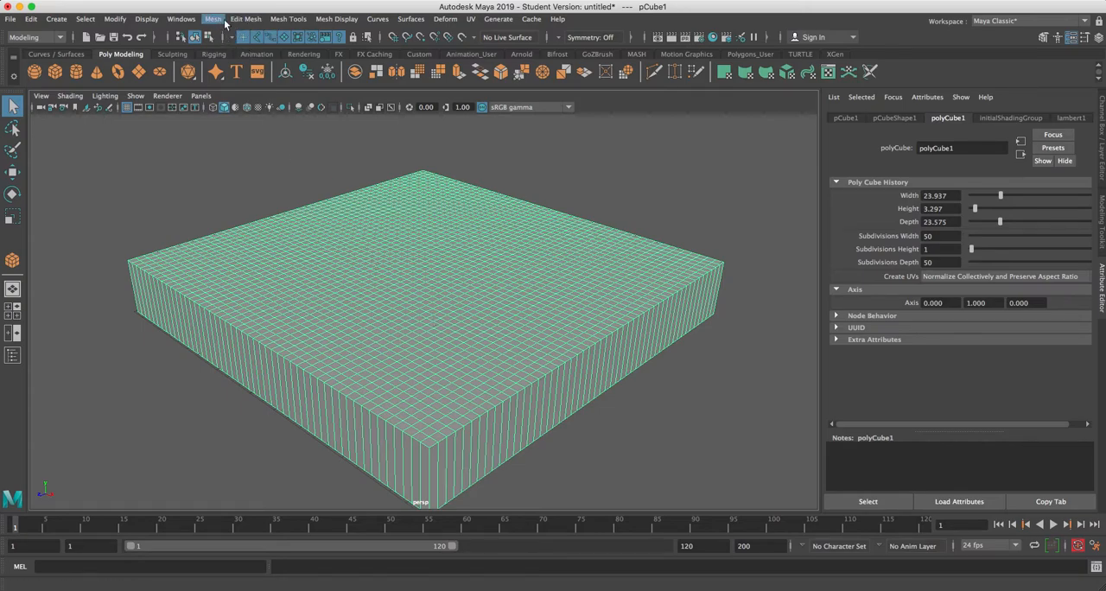
Bring up the mesh editing tools list to reach the Sculpt Tool
left_click(287, 19)
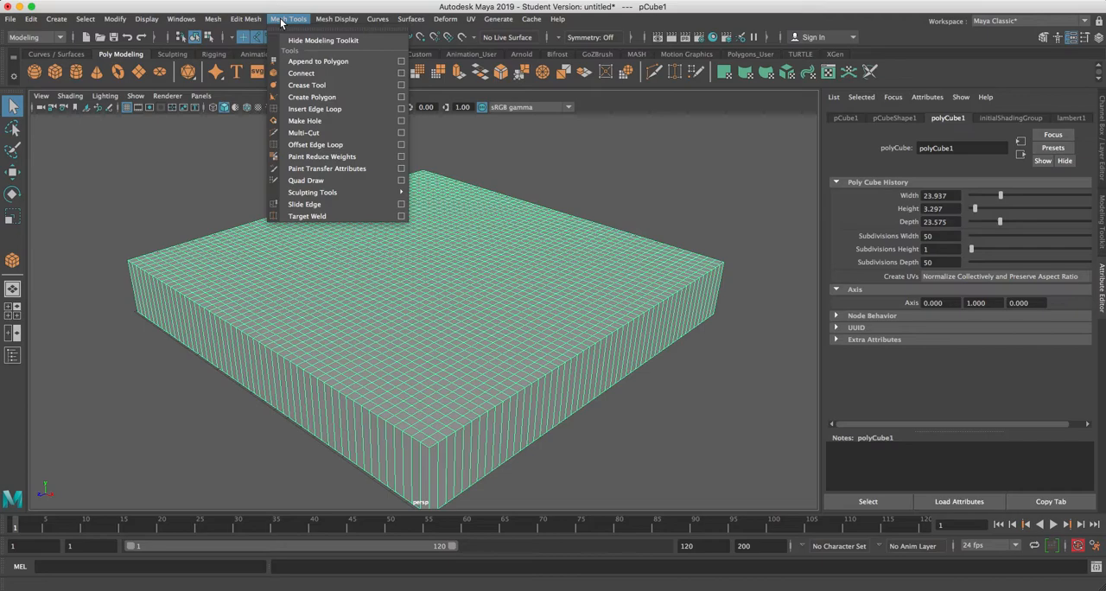
mouse_move(311, 192)
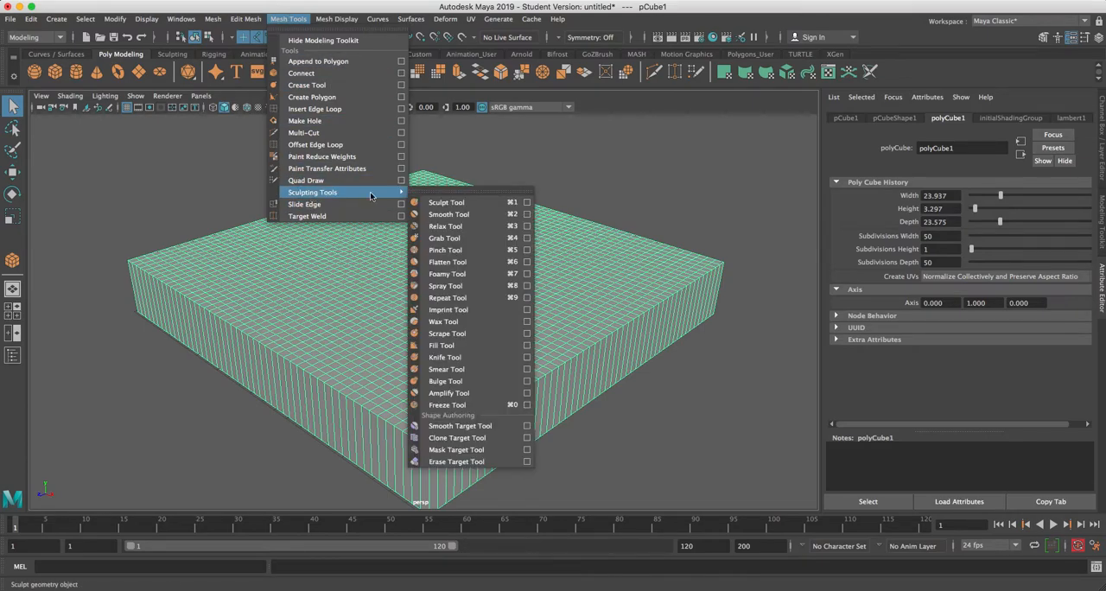
mouse_move(446, 202)
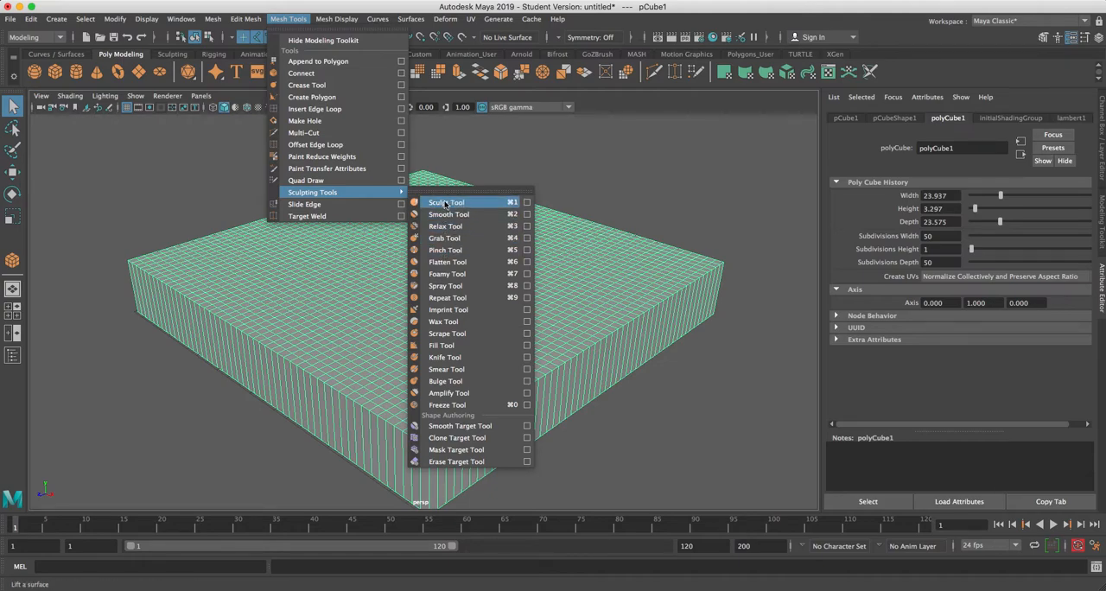
mouse_move(446, 225)
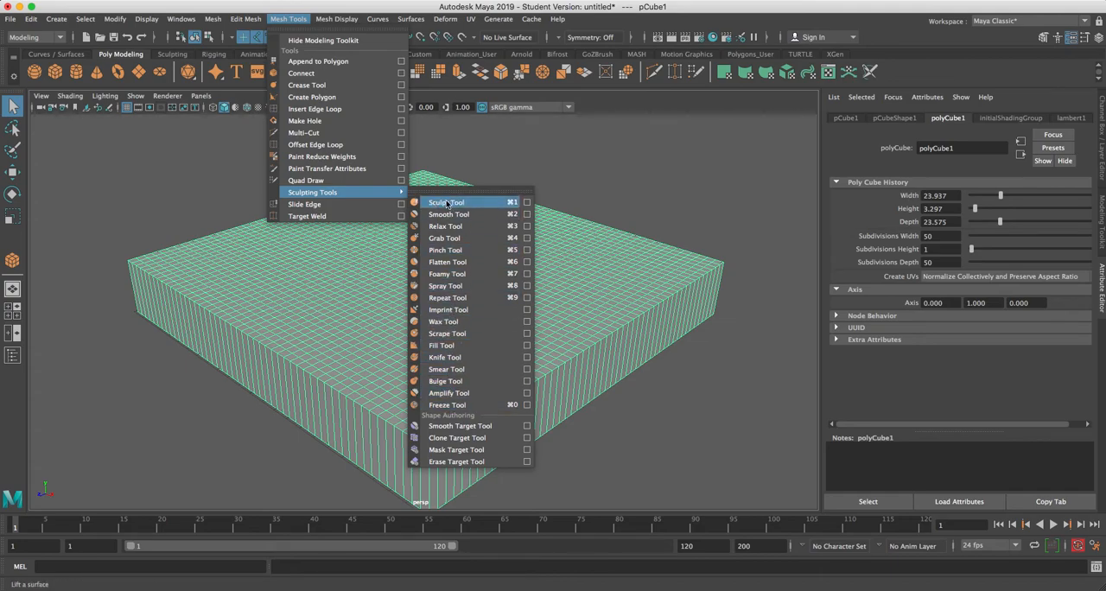
mouse_move(463, 206)
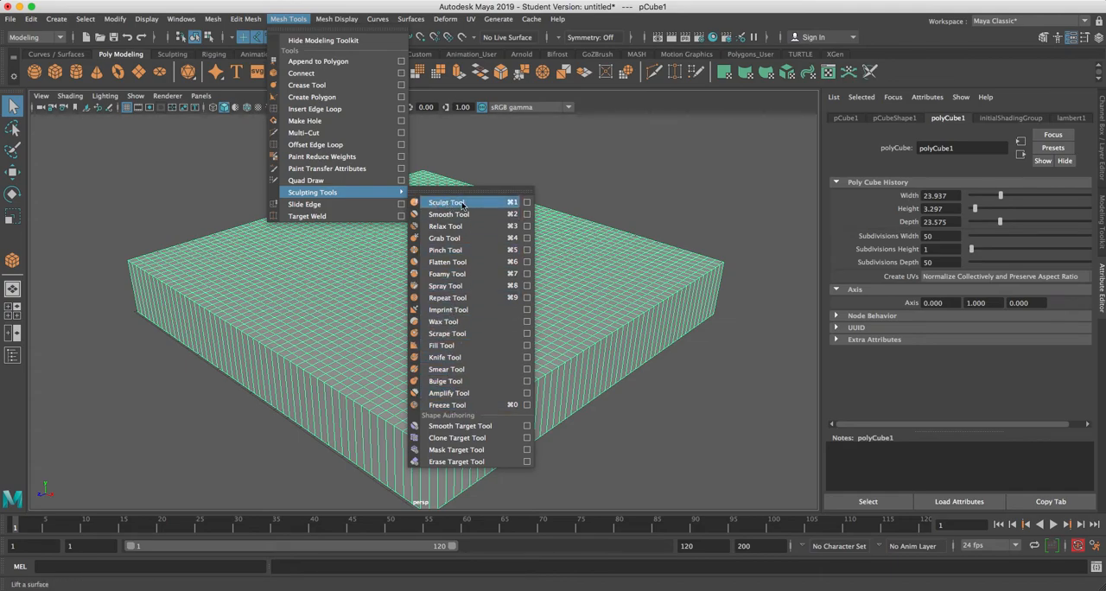
mouse_move(450, 208)
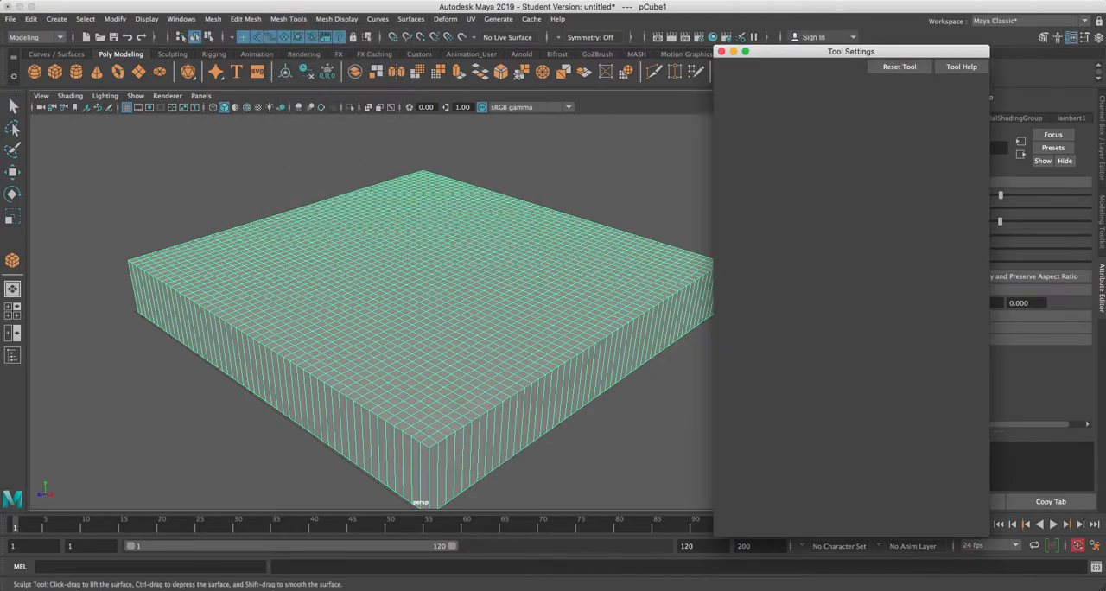
Load the Sculpt Tool settings and set brush Size near 2.46 with raised Strength, viewing the whole block
left_click(13, 260)
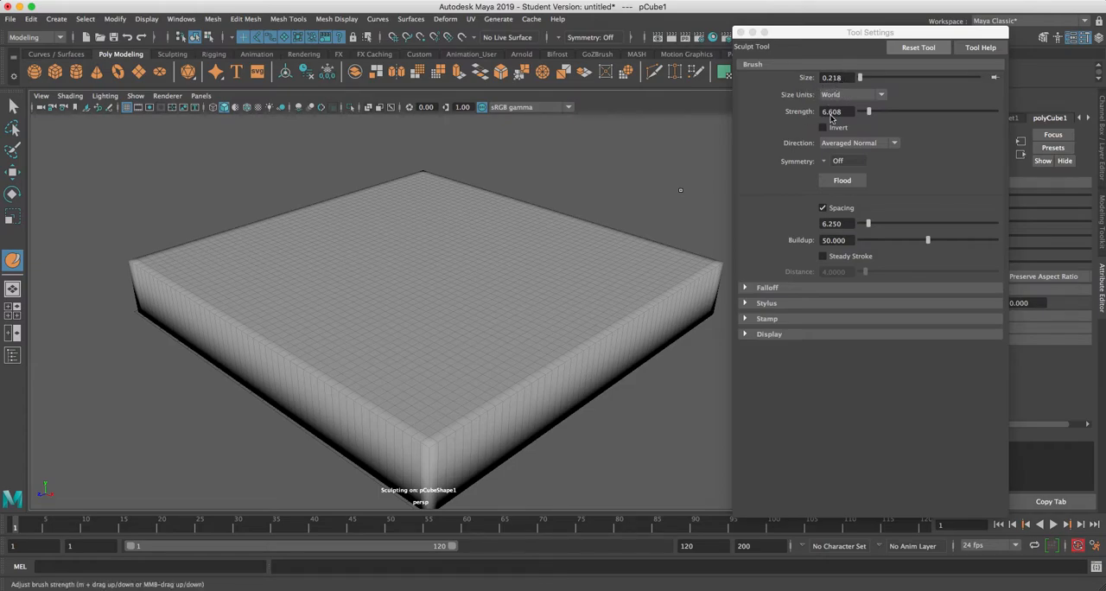
mouse_move(475, 248)
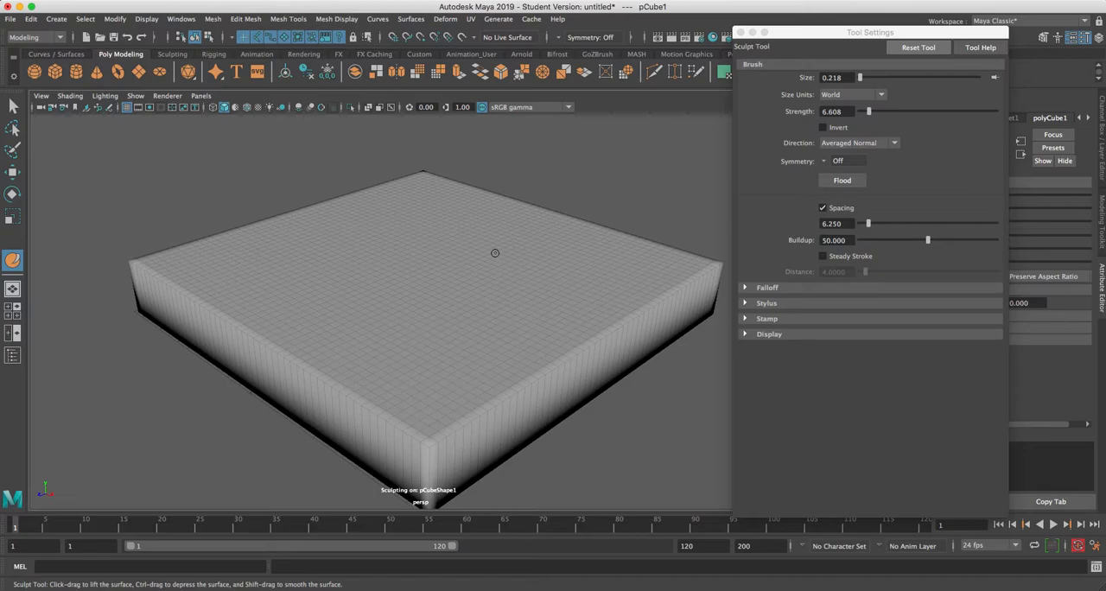
mouse_move(429, 284)
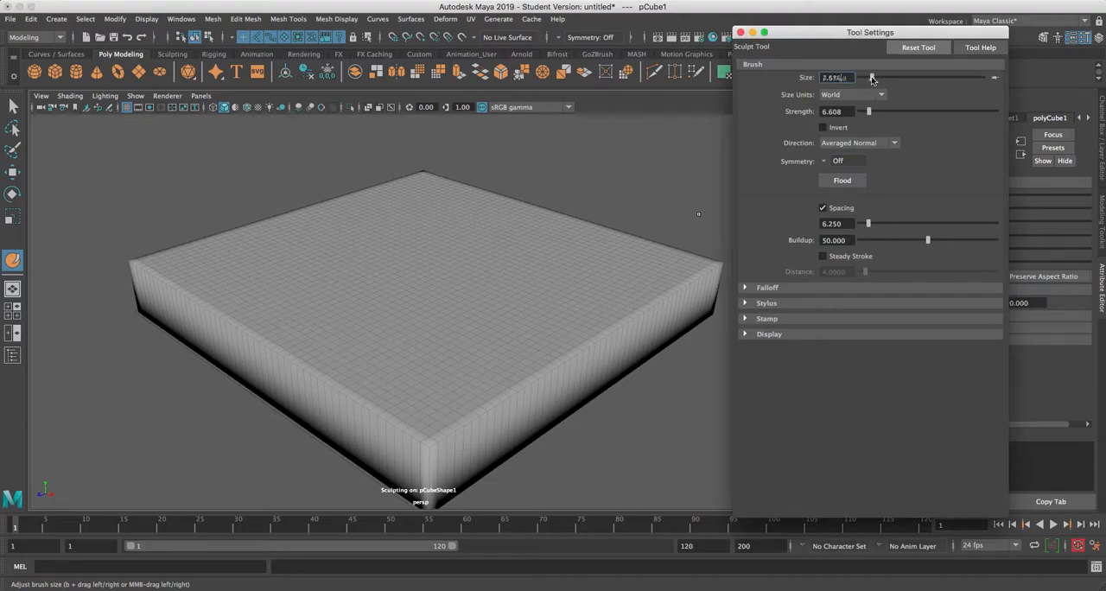
left_click_drag(872, 76, 864, 76)
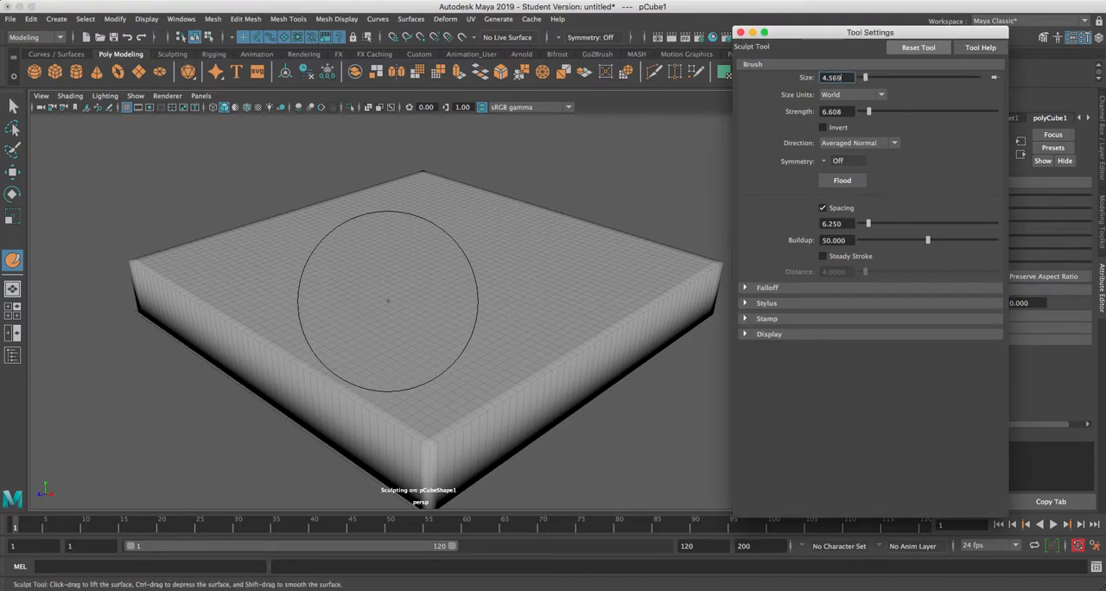
left_click_drag(389, 297, 470, 262)
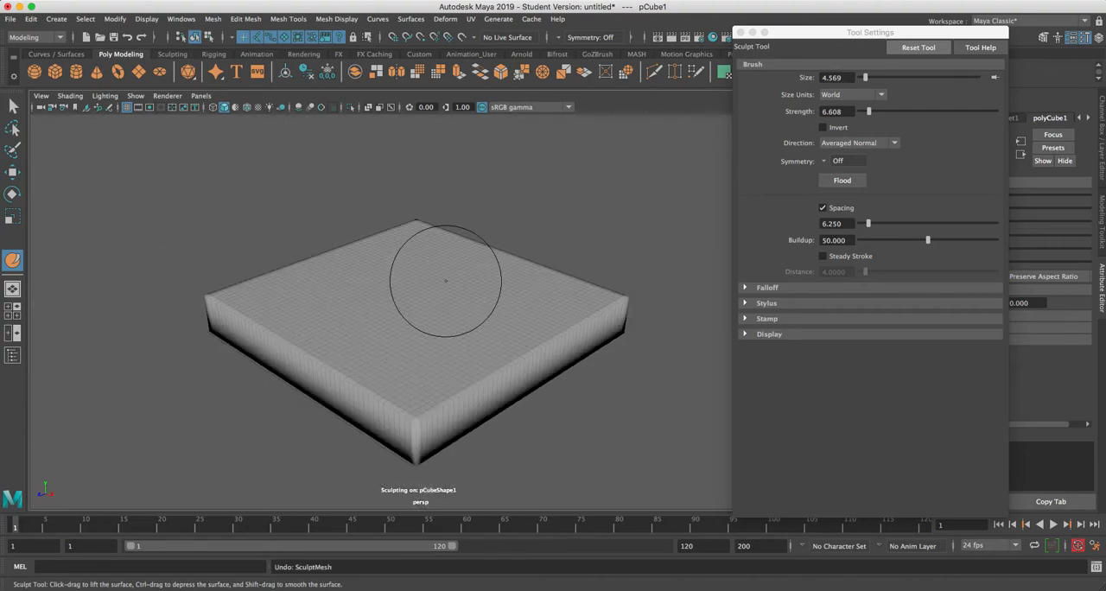
left_click(446, 285)
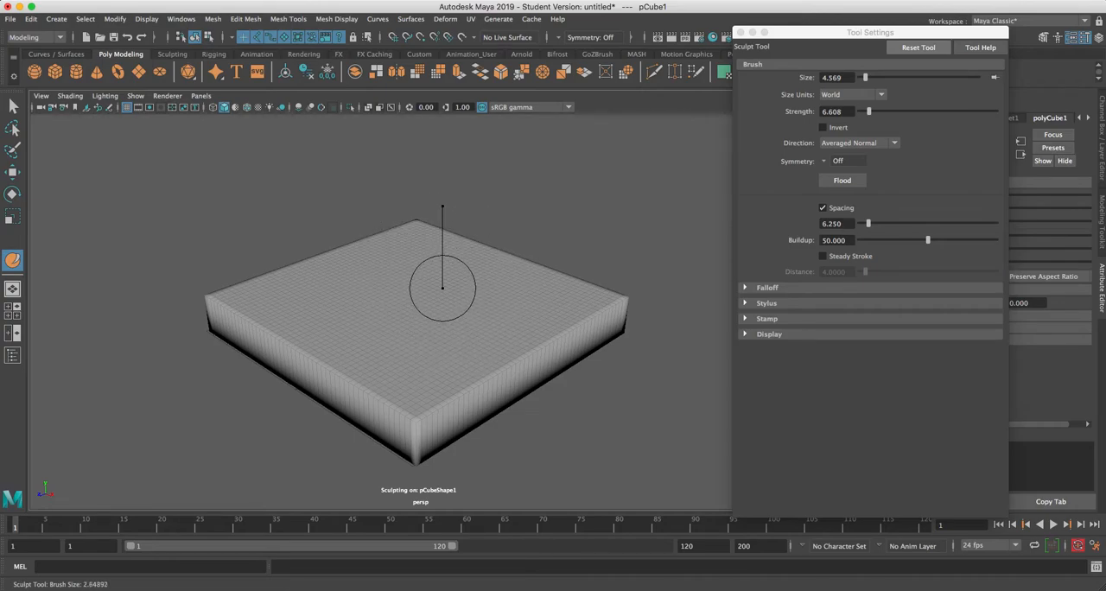
left_click_drag(867, 76, 861, 76)
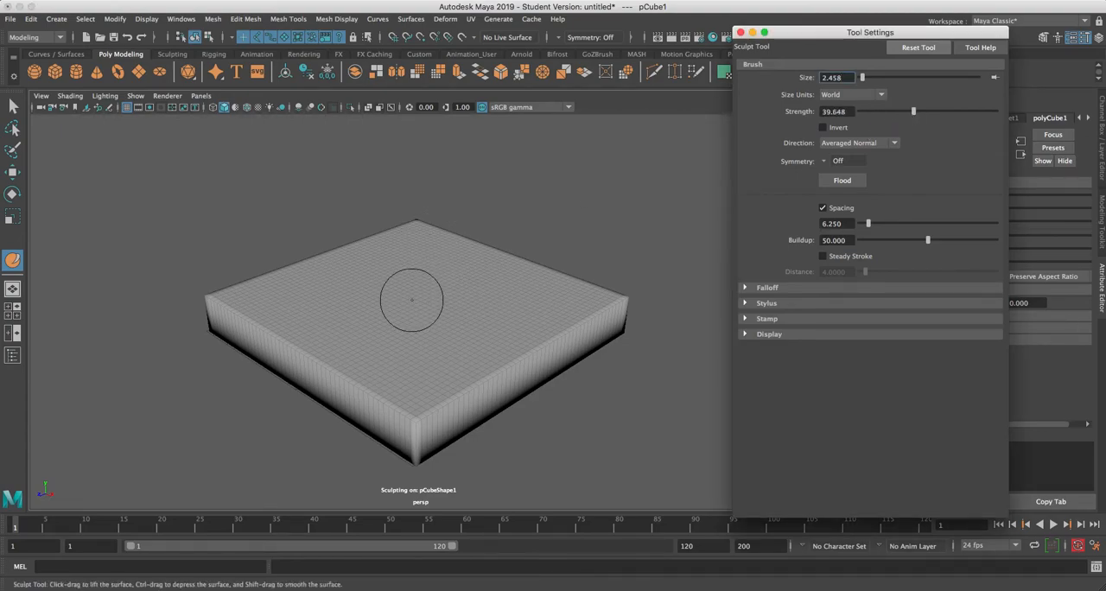
Undo an overly tall spike, lower brush Strength, and raise two hills on the block's top
left_click_drag(412, 301, 424, 129)
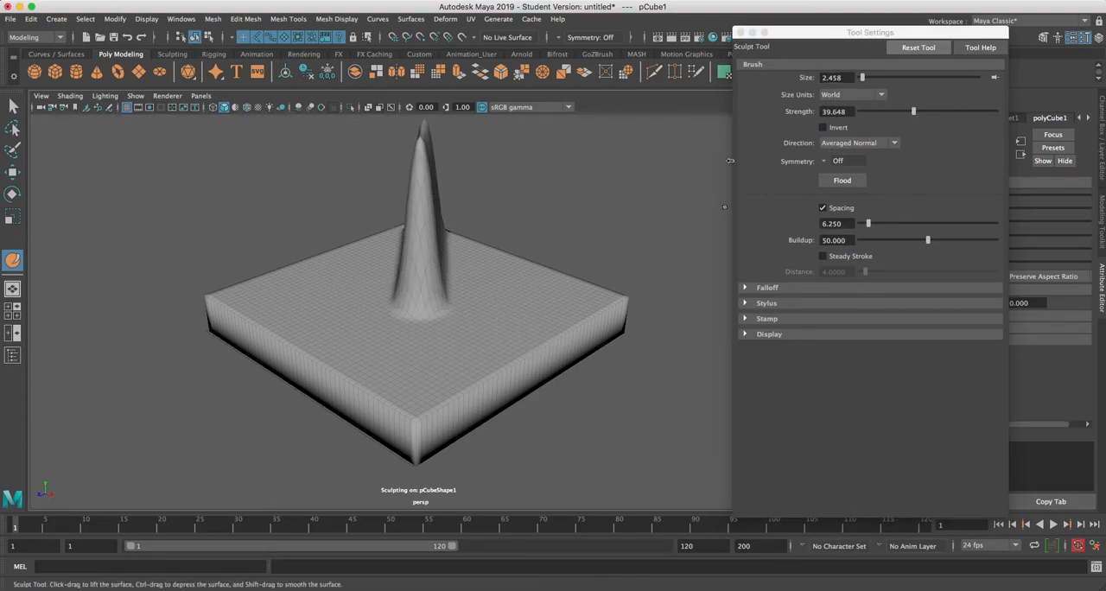
key("cmd+z")
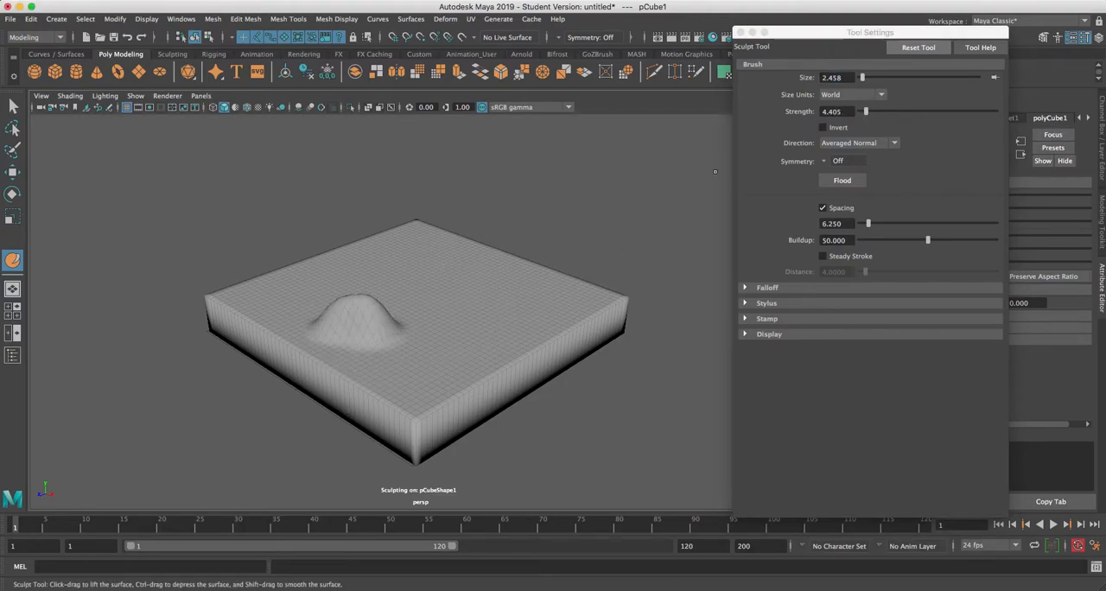
left_click_drag(866, 110, 864, 111)
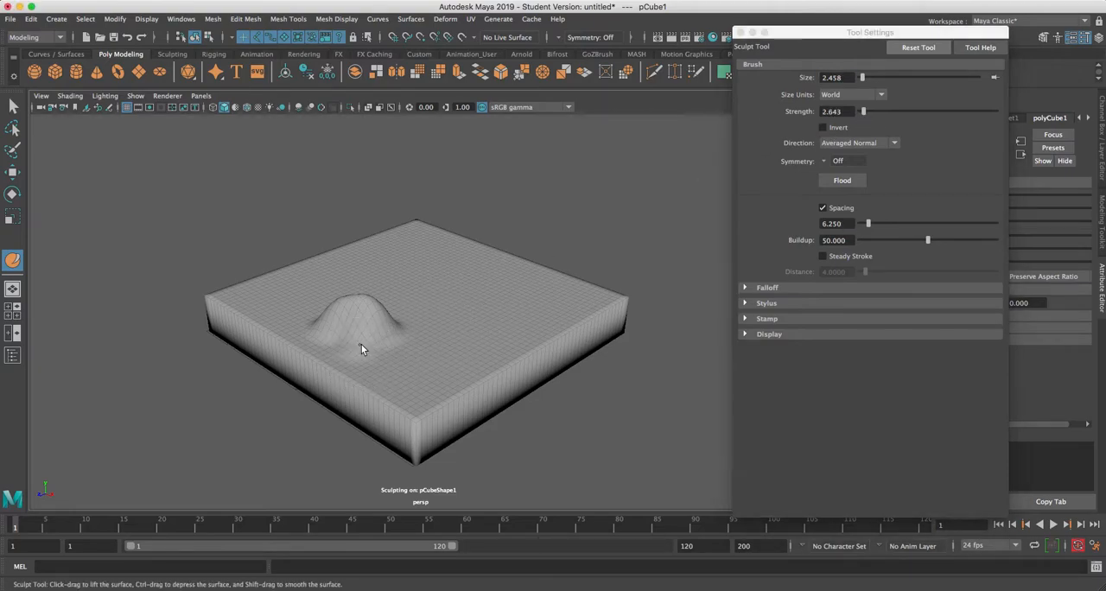
left_click_drag(363, 346, 397, 286)
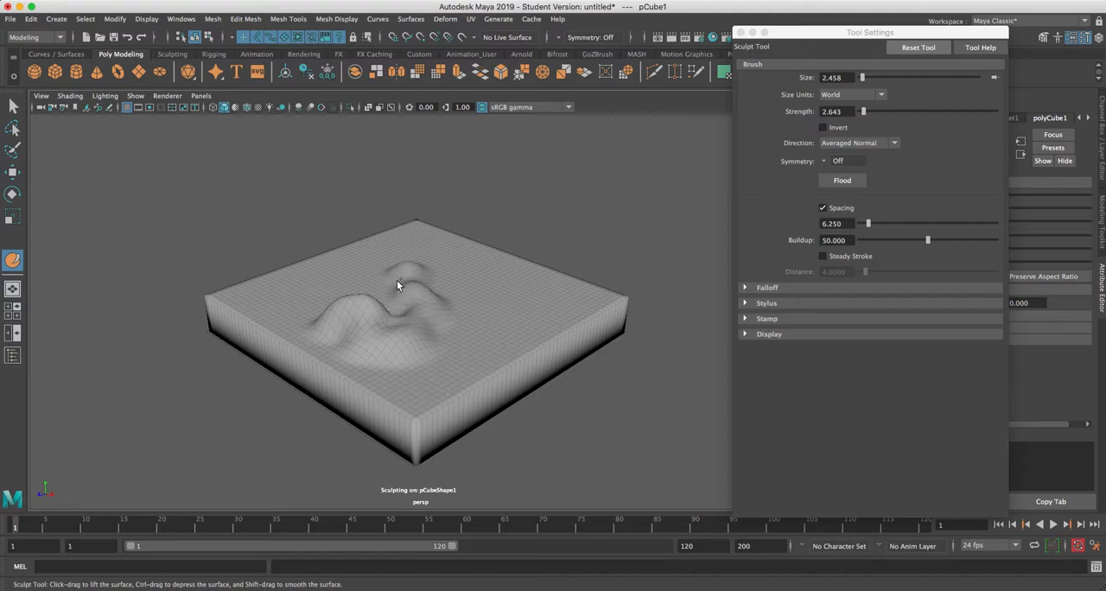
left_click_drag(411, 294, 383, 320)
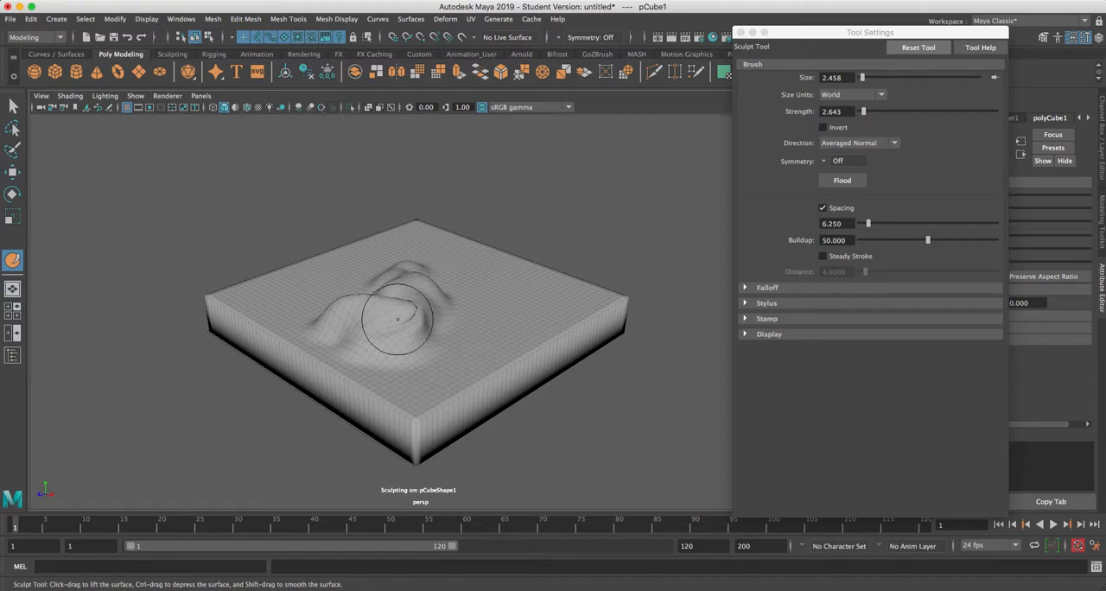
left_click_drag(397, 320, 437, 356)
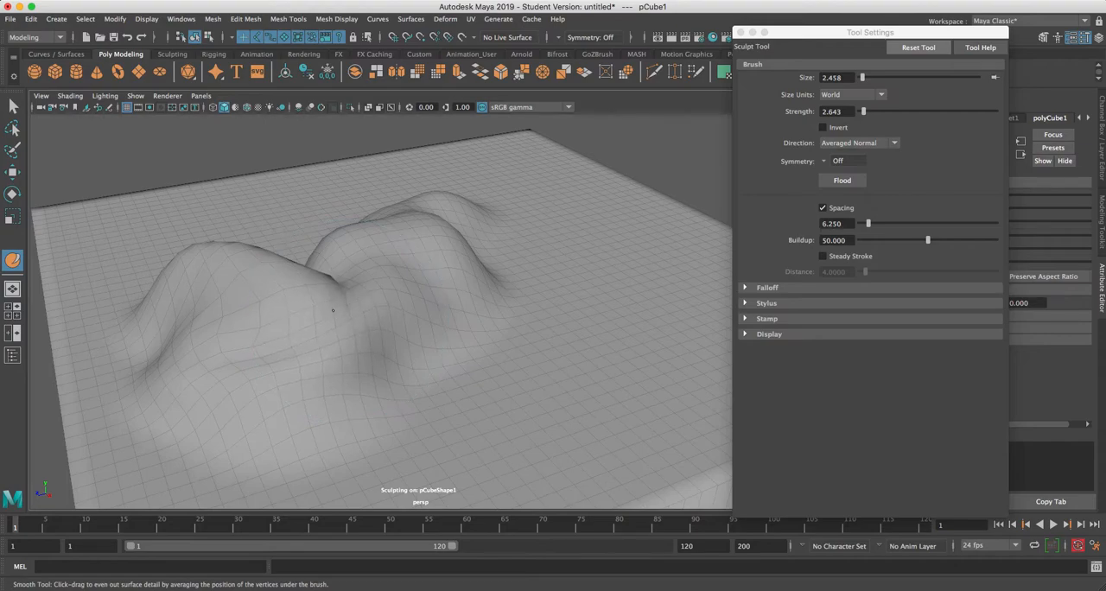
Smooth the hills and build the middle one into a large rounded mound starting to protrude
left_click_drag(332, 309, 329, 262)
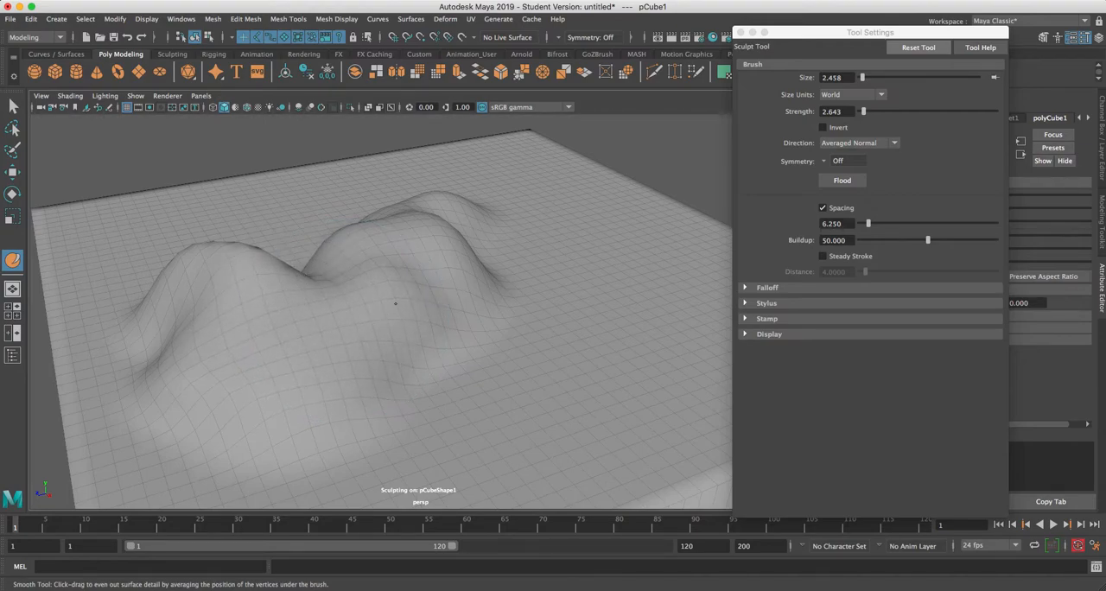
mouse_move(545, 310)
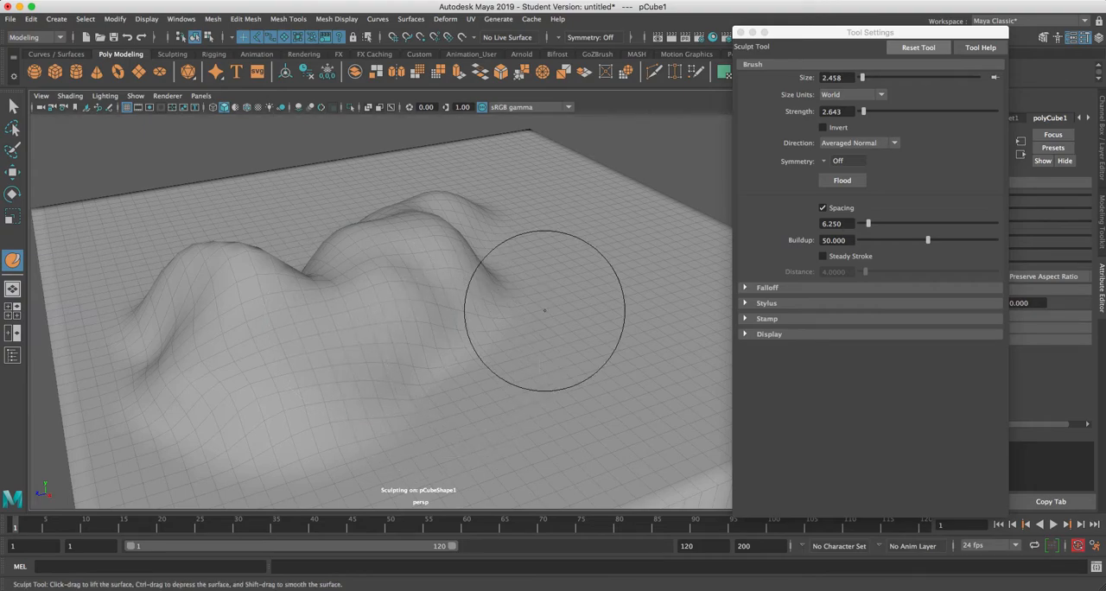
left_click_drag(545, 310, 301, 300)
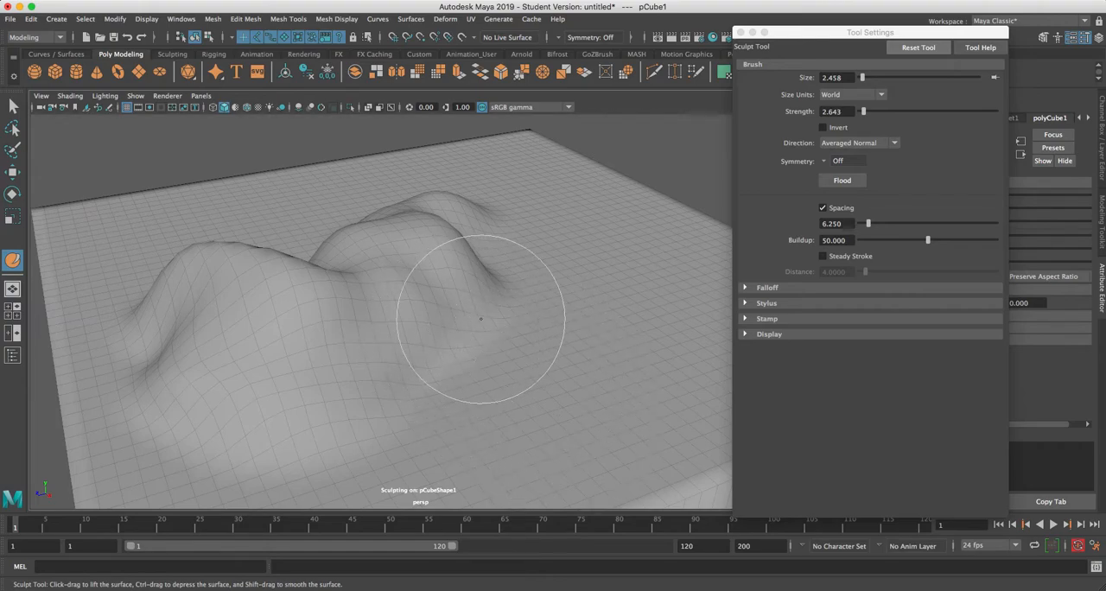
mouse_move(283, 309)
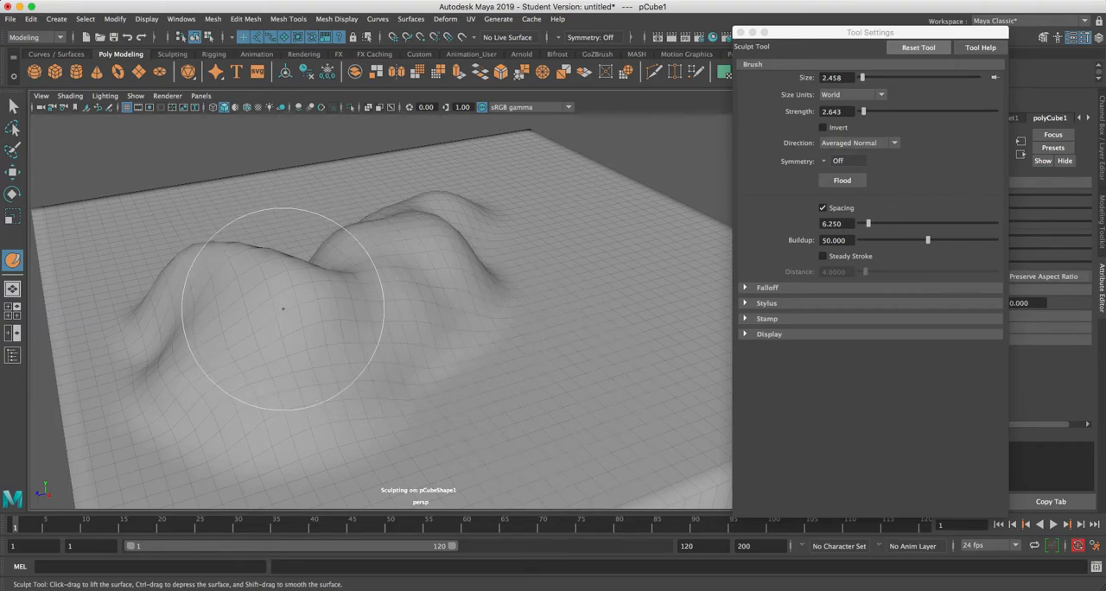
left_click_drag(284, 308, 376, 343)
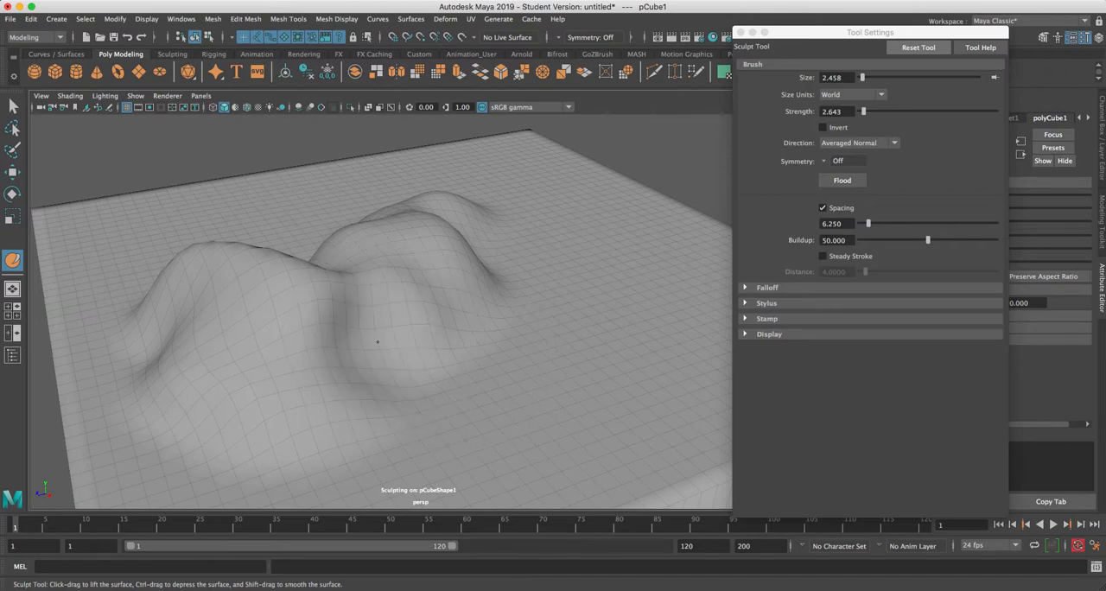
left_click_drag(377, 342, 491, 384)
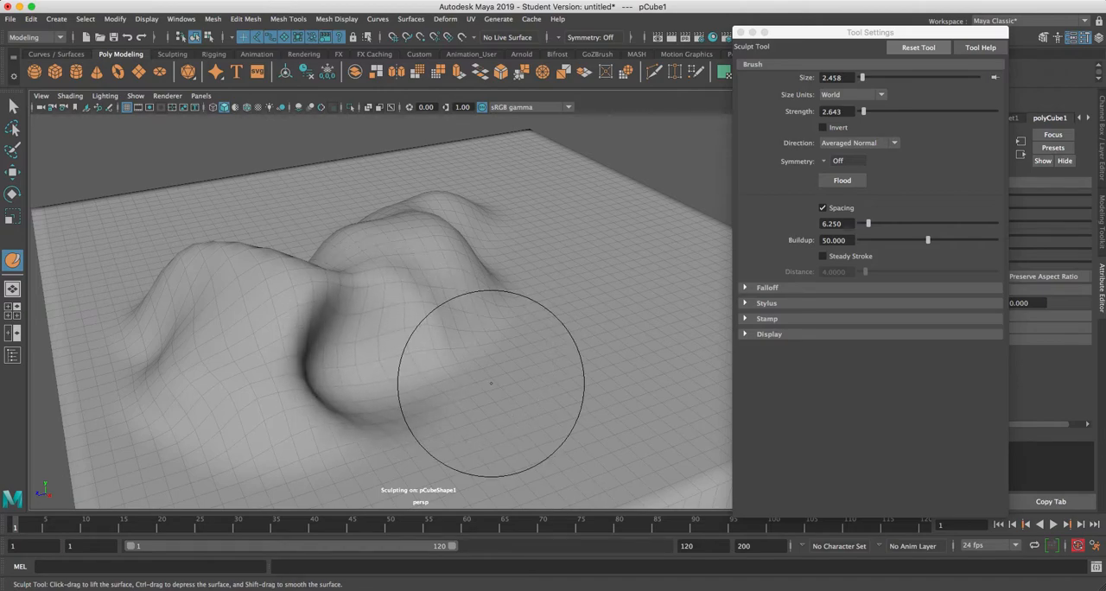
left_click_drag(491, 383, 345, 349)
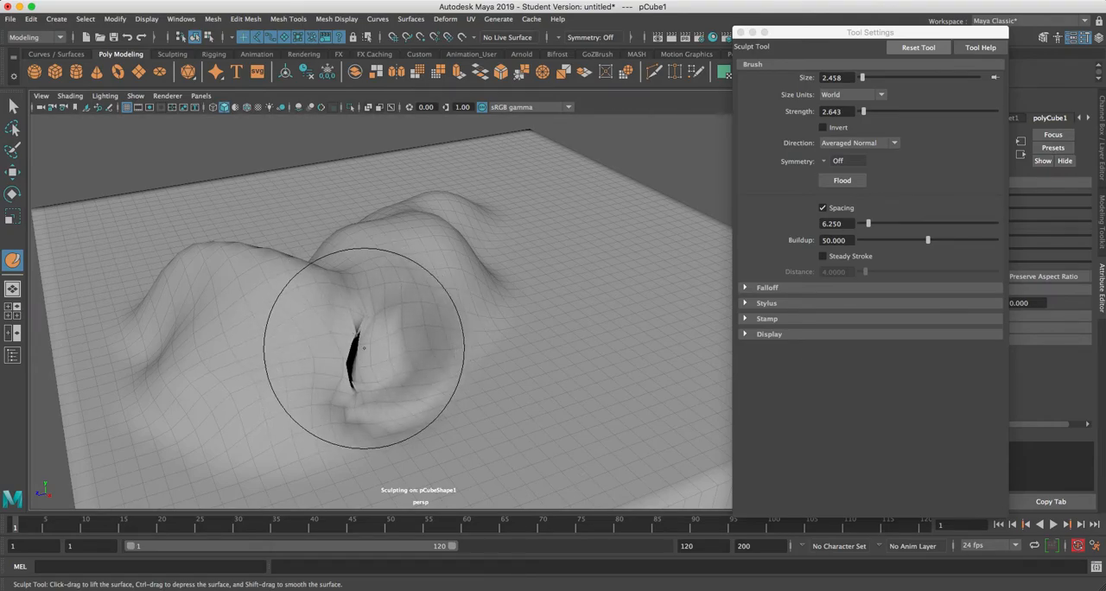
left_click_drag(362, 346, 349, 359)
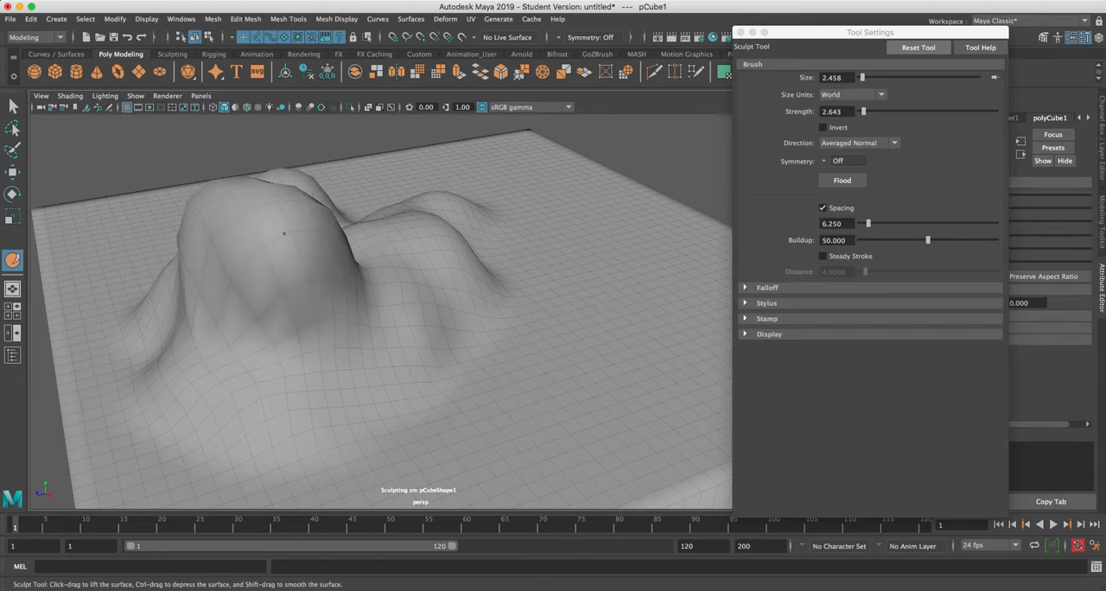
left_click_drag(283, 233, 325, 211)
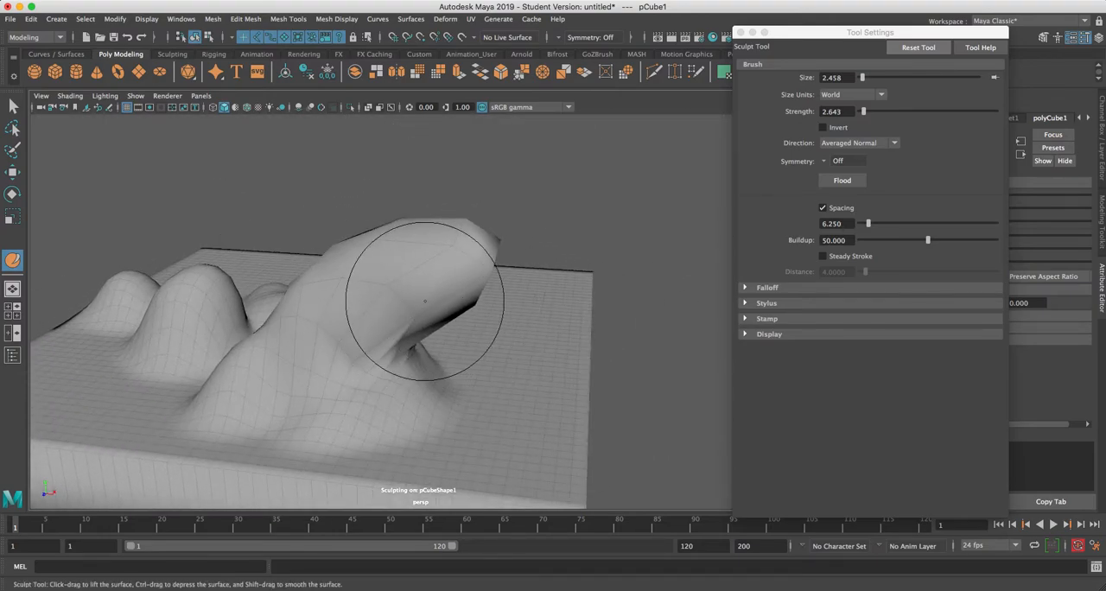
Lift and bend the large mound into a tall wave-like ridge that curves over the hills beside it
left_click_drag(423, 302, 474, 200)
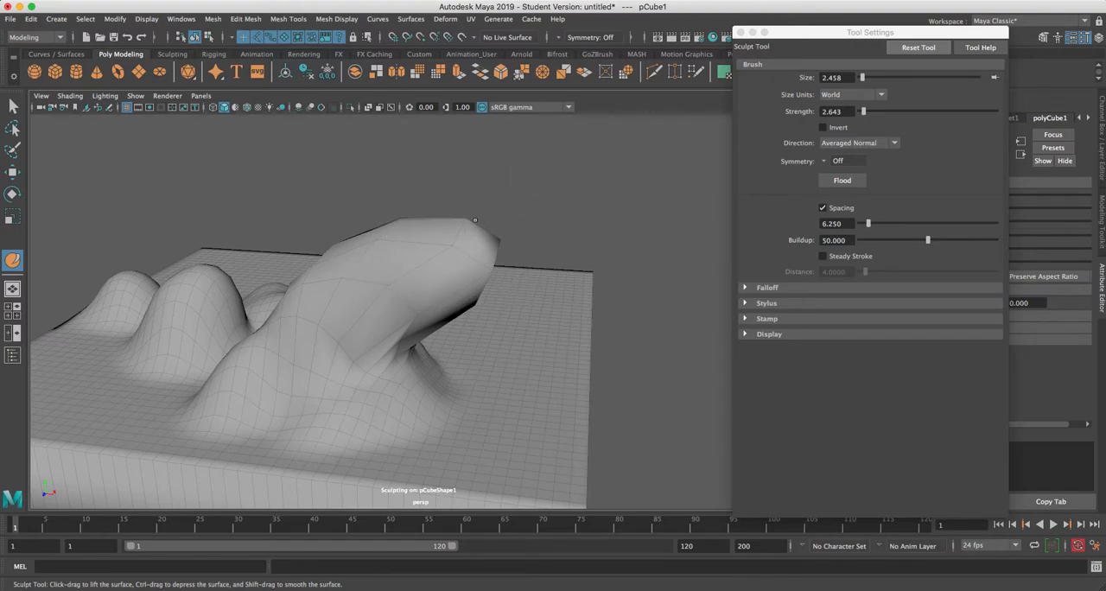
mouse_move(493, 268)
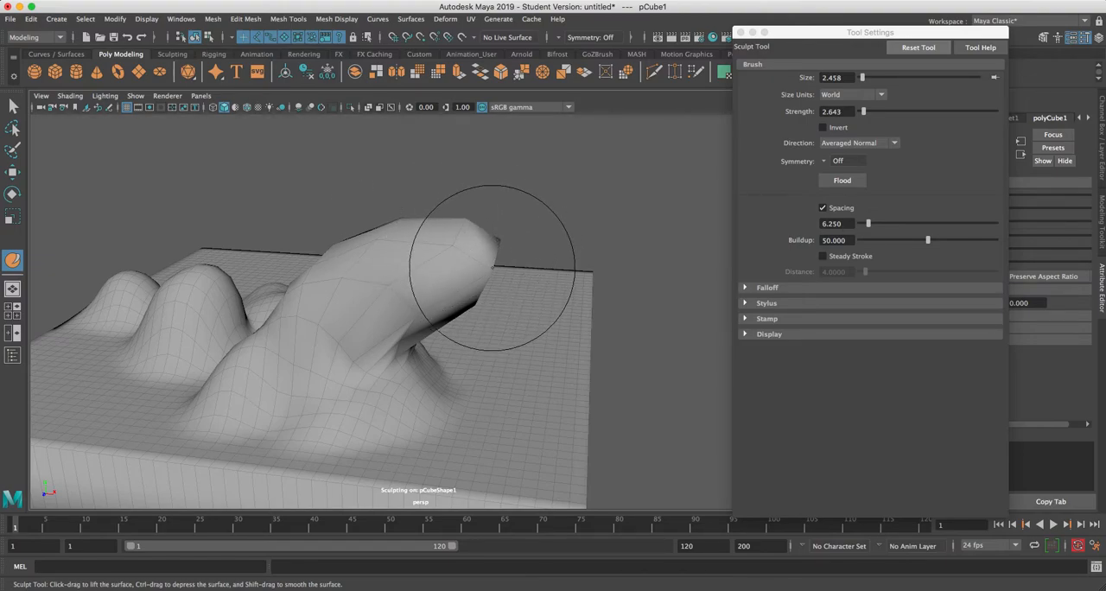
left_click_drag(498, 266, 396, 220)
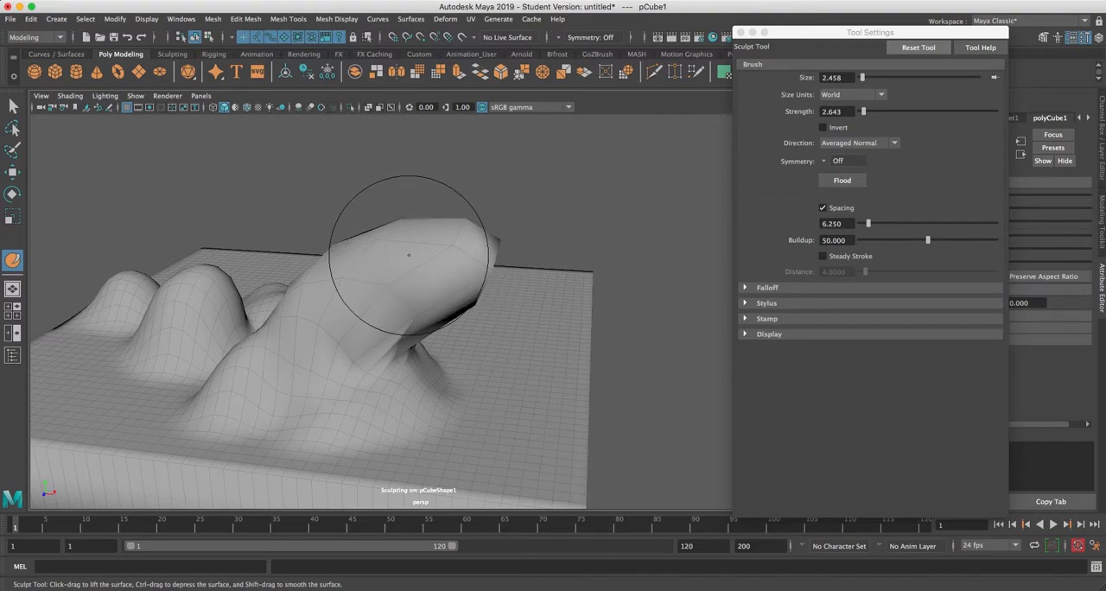
left_click_drag(407, 256, 464, 283)
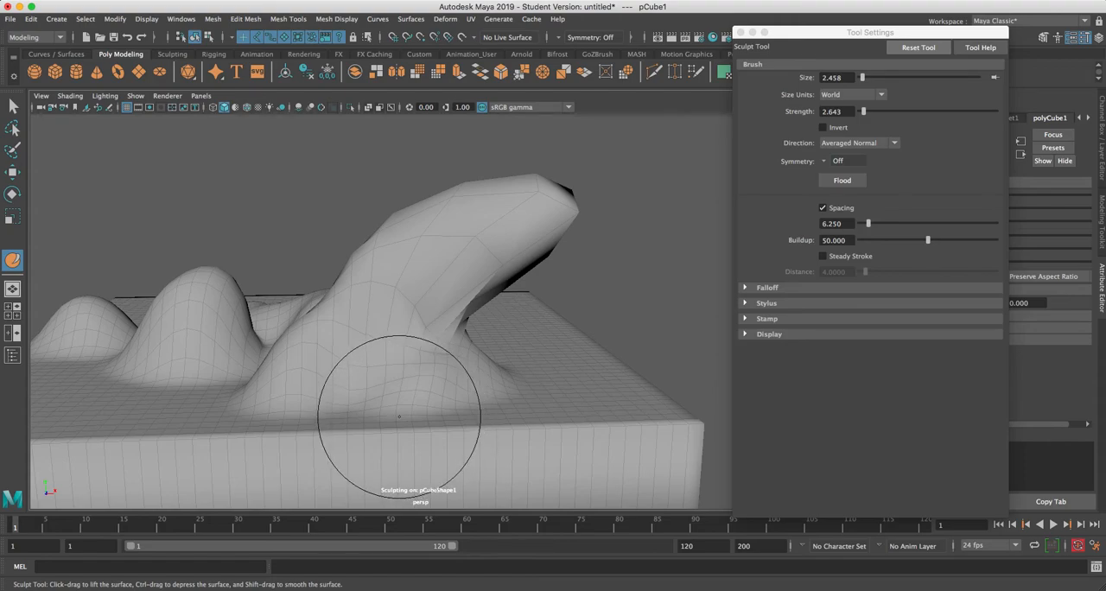
left_click_drag(398, 416, 501, 188)
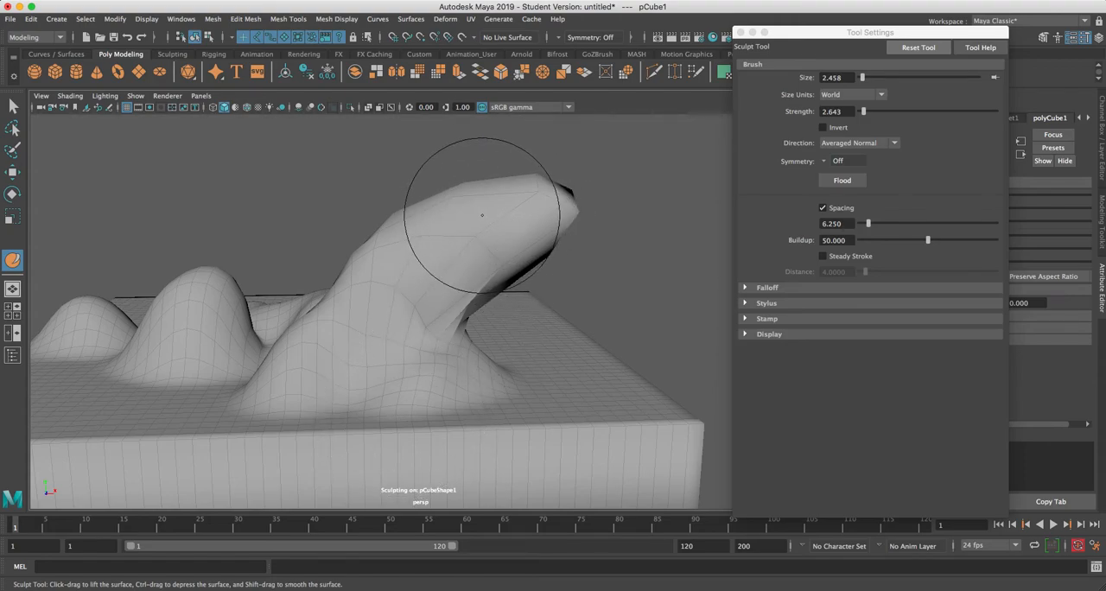
left_click_drag(483, 214, 509, 213)
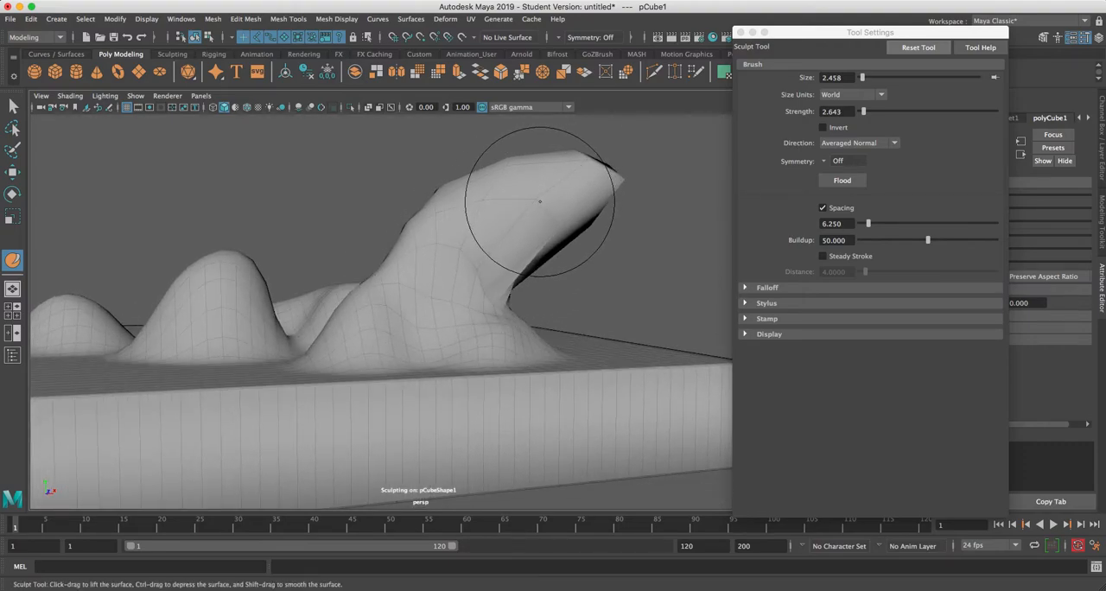
right_click(540, 203)
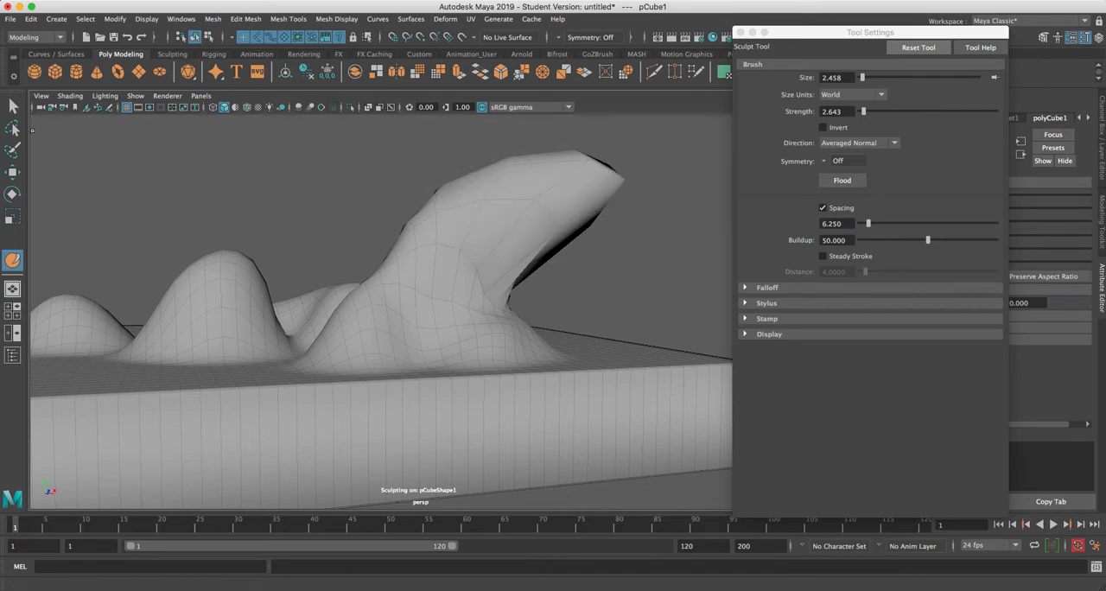
Switch to Face selection and marquee-select the faces over the top of the curved protrusion
left_click(14, 105)
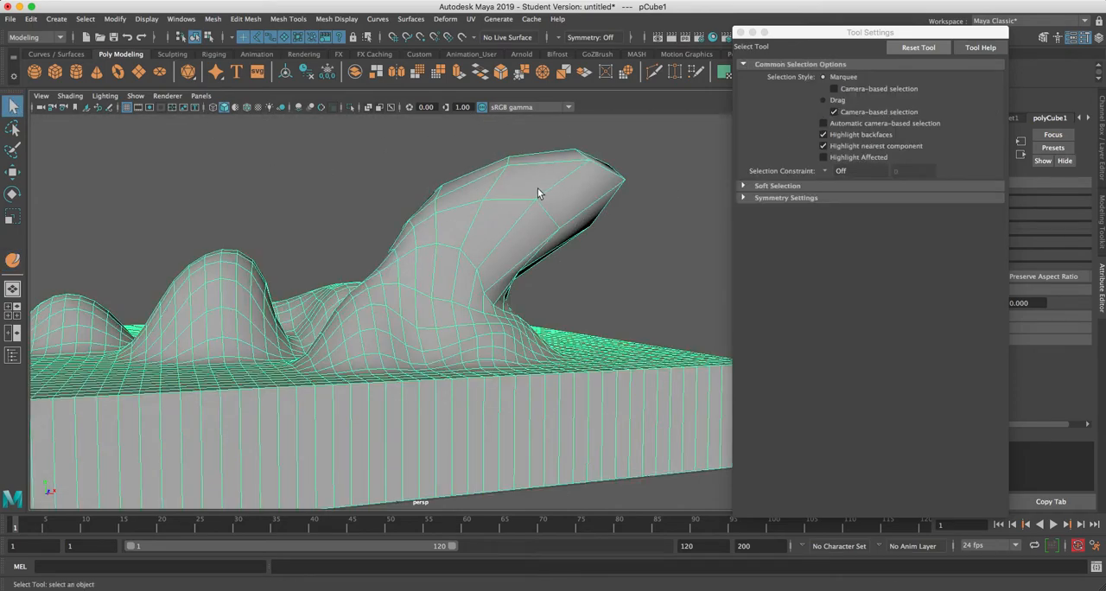
right_click(539, 188)
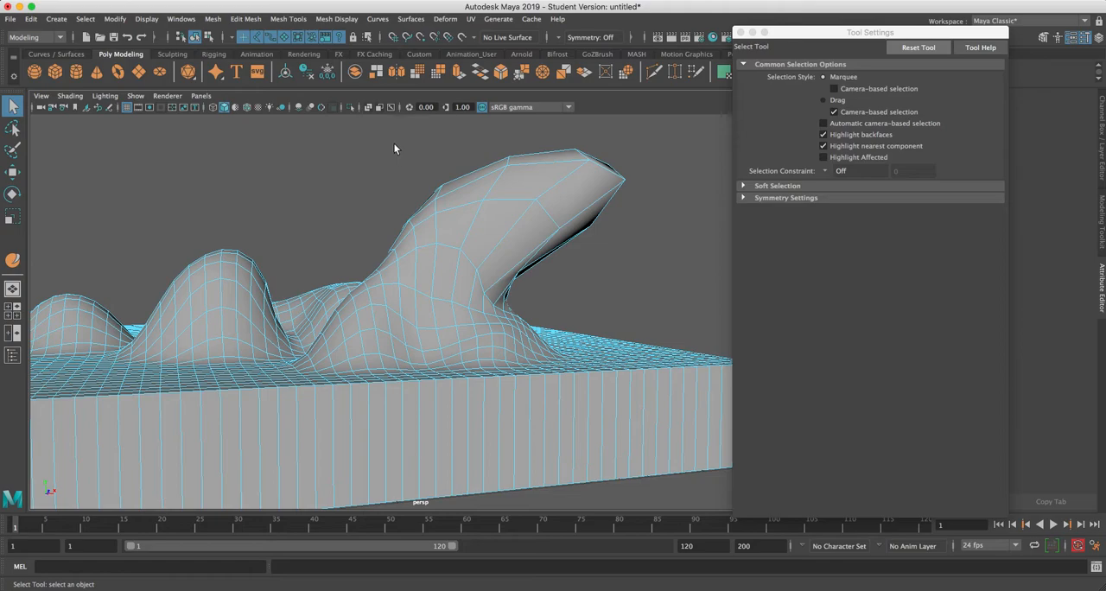
left_click_drag(382, 140, 658, 243)
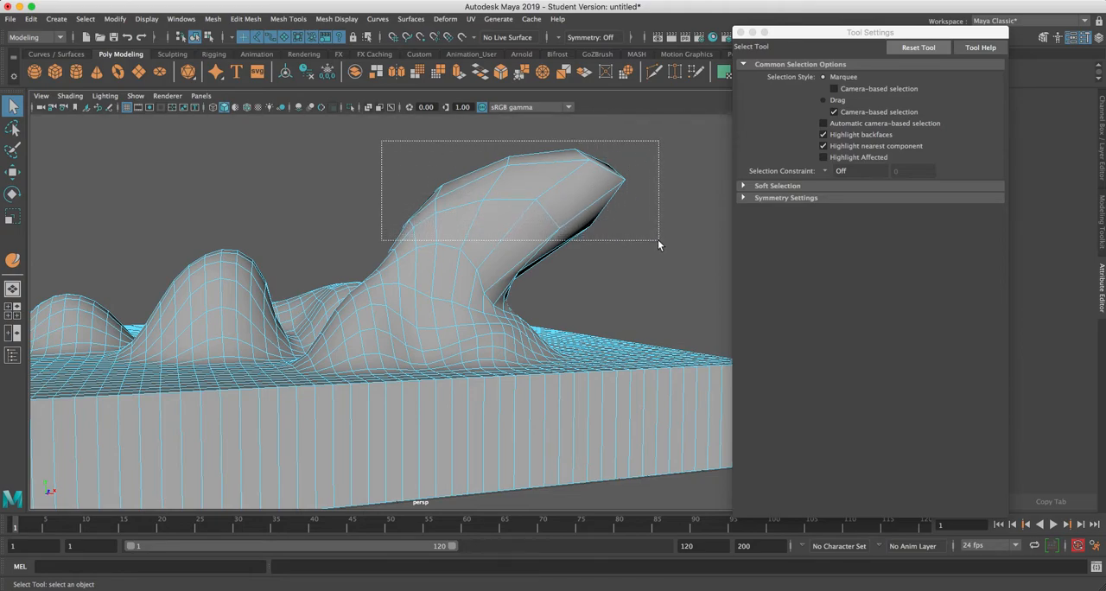
left_click_drag(660, 245, 638, 254)
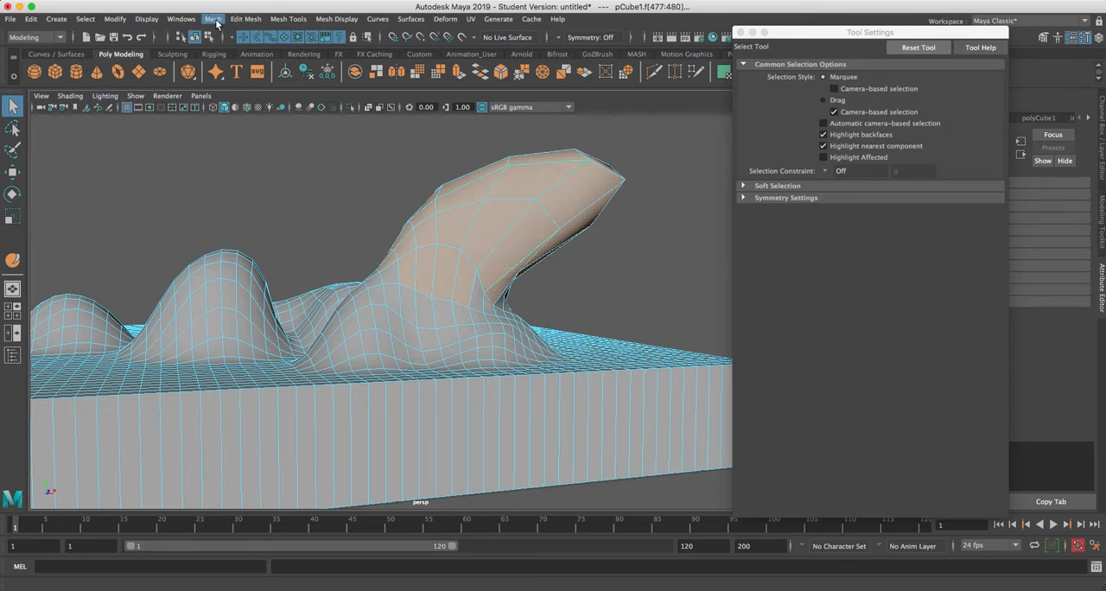
left_click(210, 17)
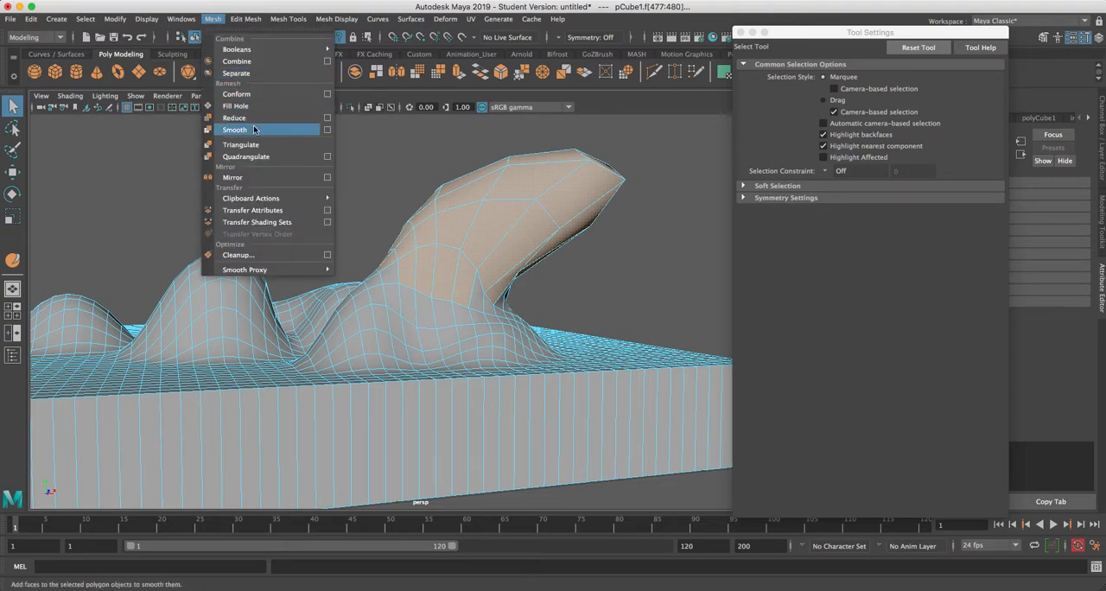
Apply Mesh > Smooth to the selected faces, making the ridge tip denser and rounder, then look down on it
left_click(235, 130)
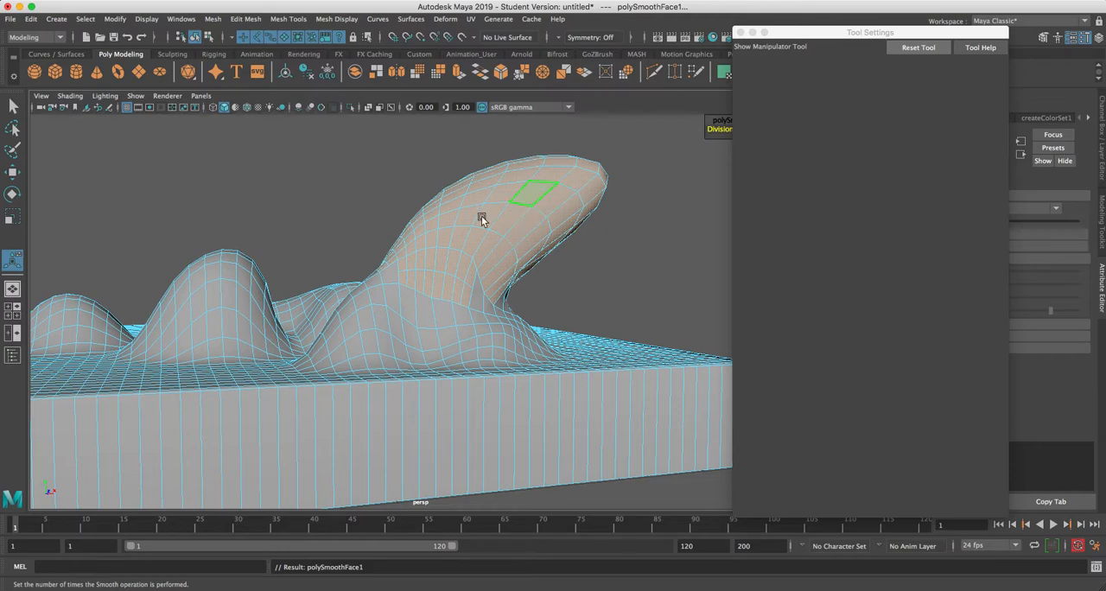
left_click(564, 204)
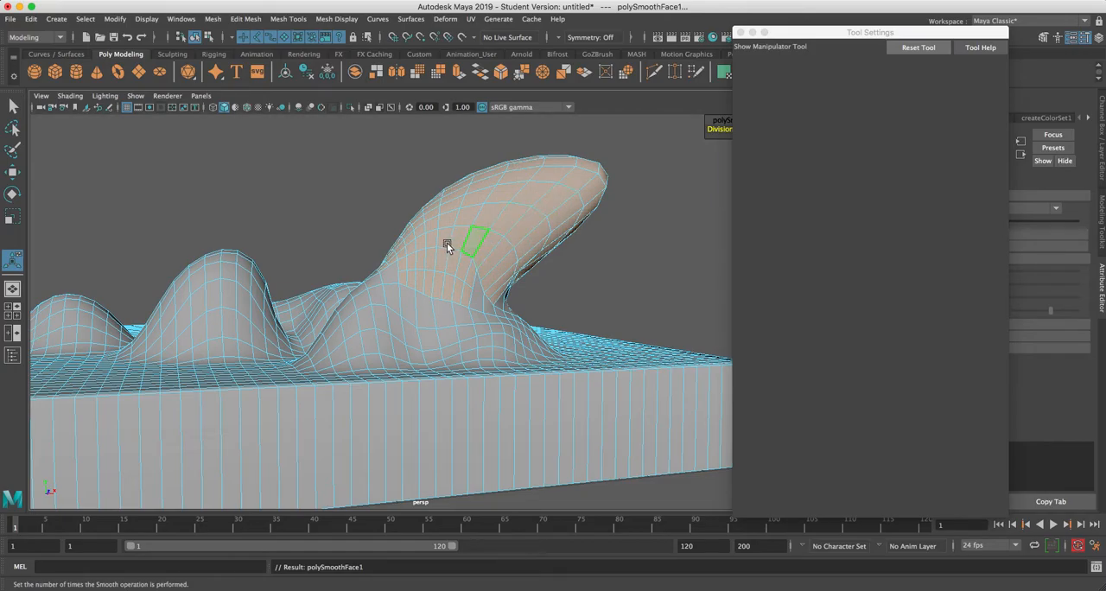
left_click_drag(448, 245, 291, 307)
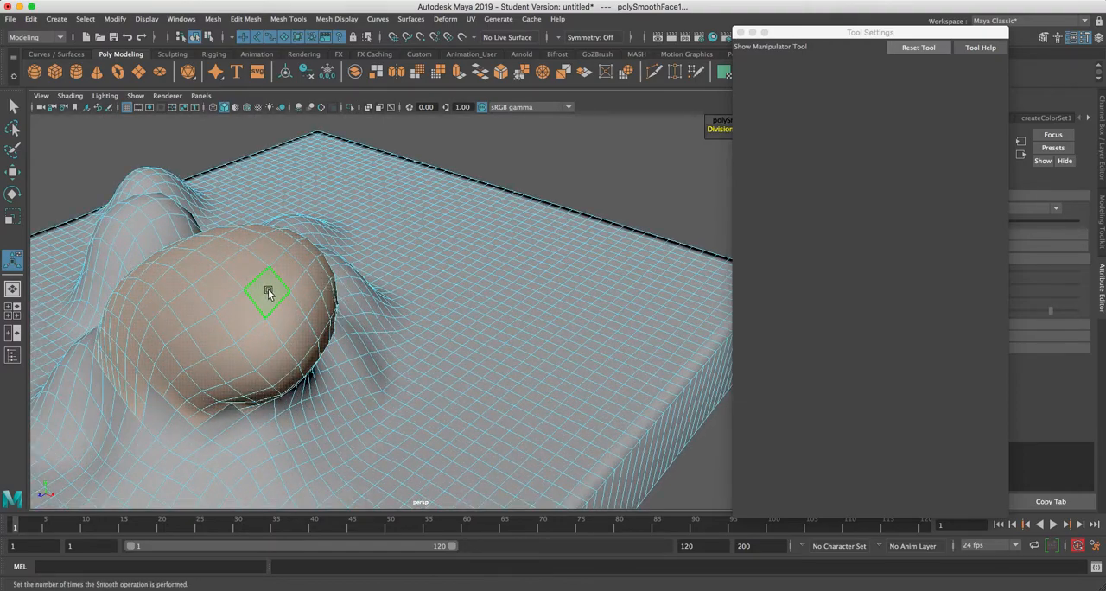
Select a small patch of faces on the dome and bring up Edit Mesh > Add Divisions options
left_click(267, 290)
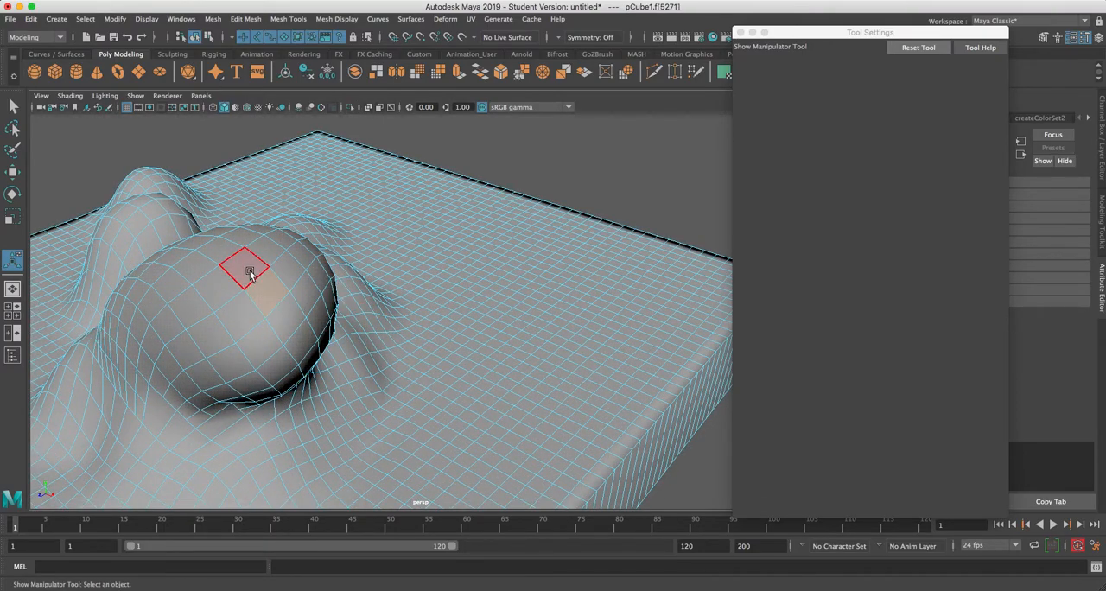
left_click(246, 268)
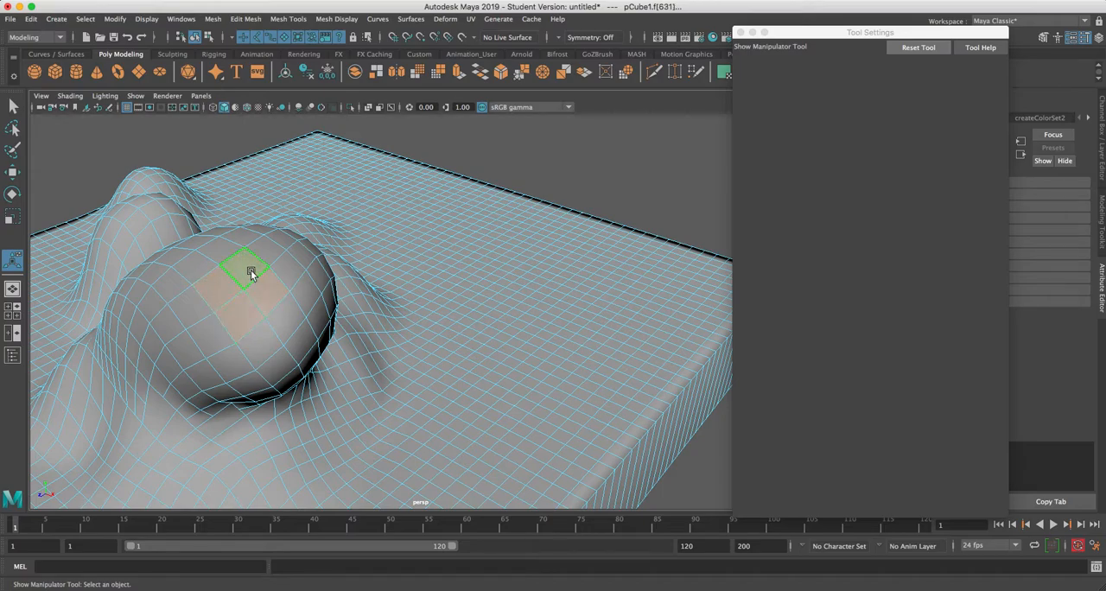
left_click_drag(252, 271, 235, 294)
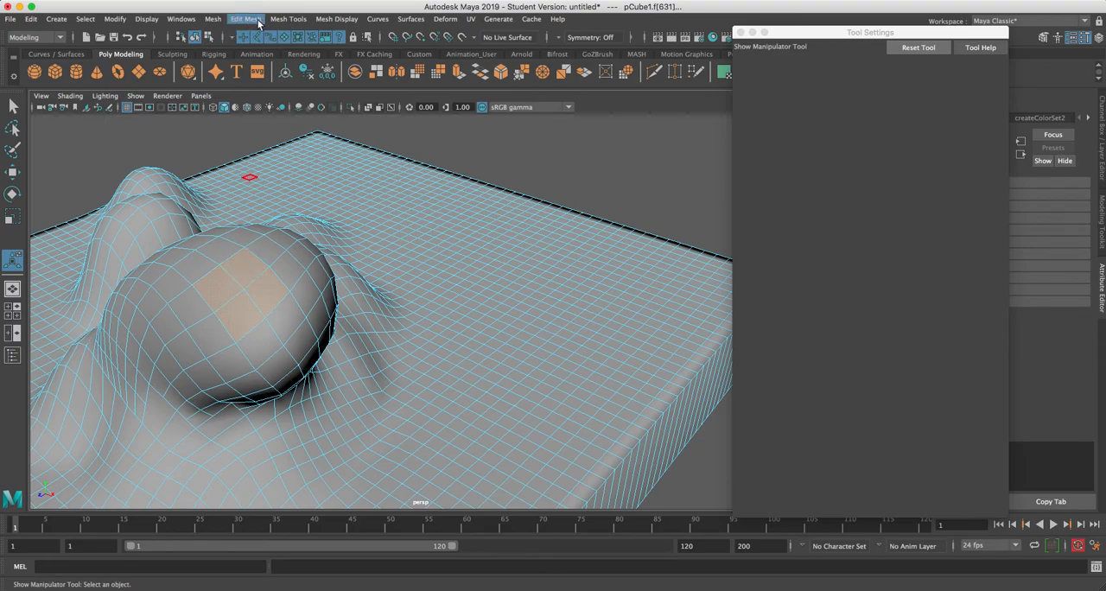
left_click(245, 19)
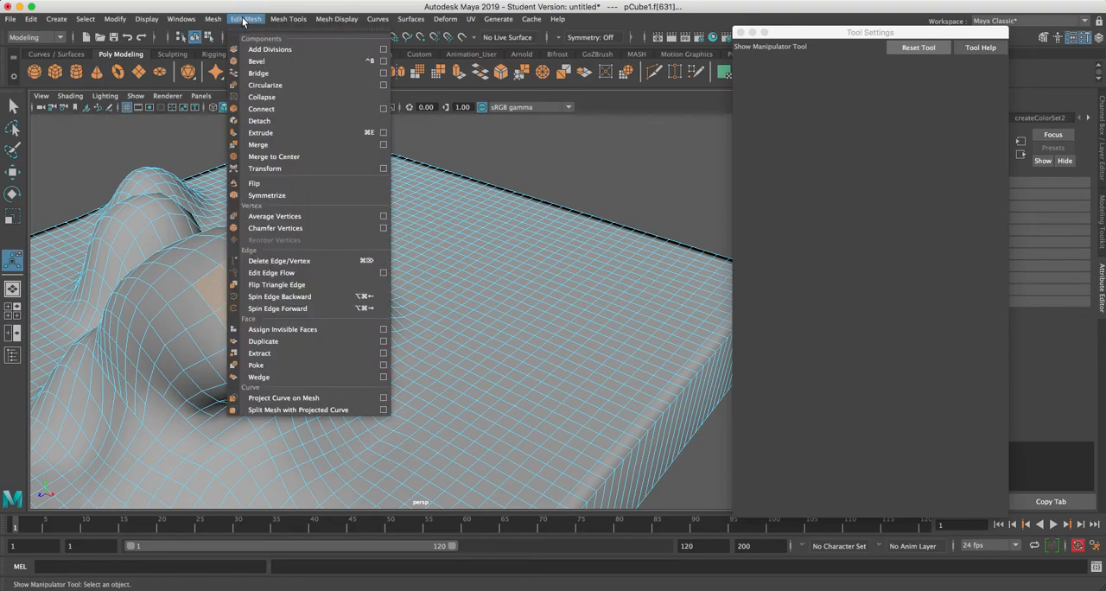
mouse_move(270, 48)
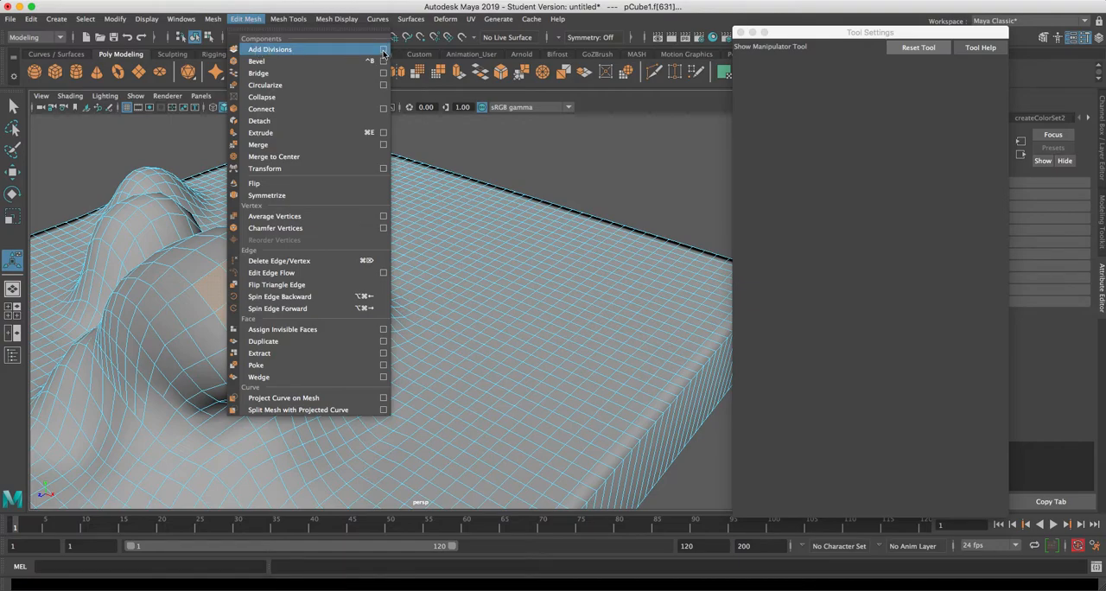
left_click(384, 49)
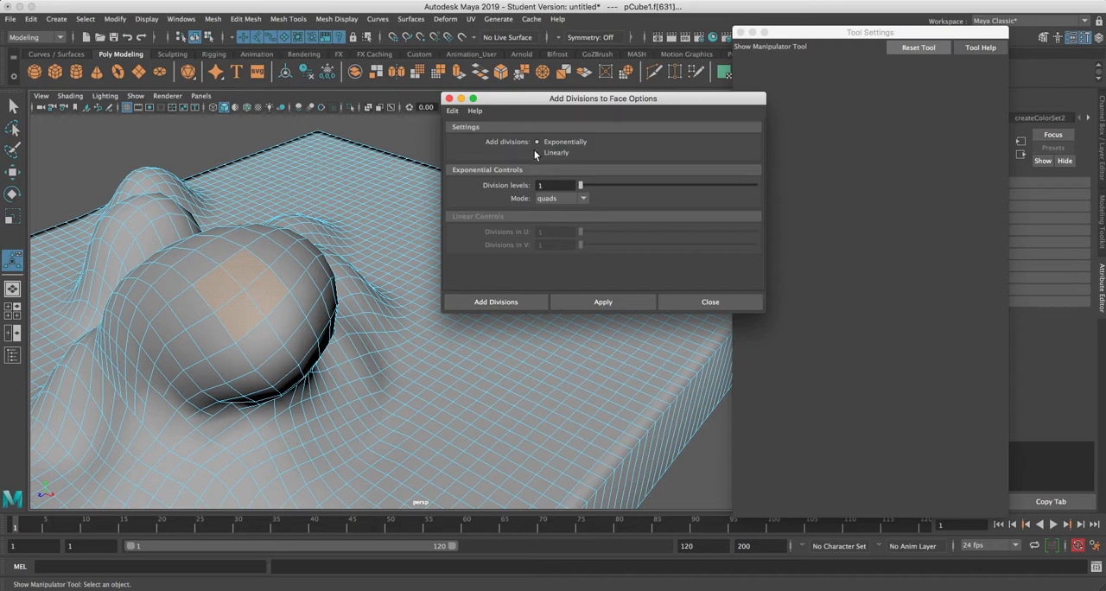
Add divisions Linearly with 10 in U and 10 in V to the selected dome faces
left_click(536, 152)
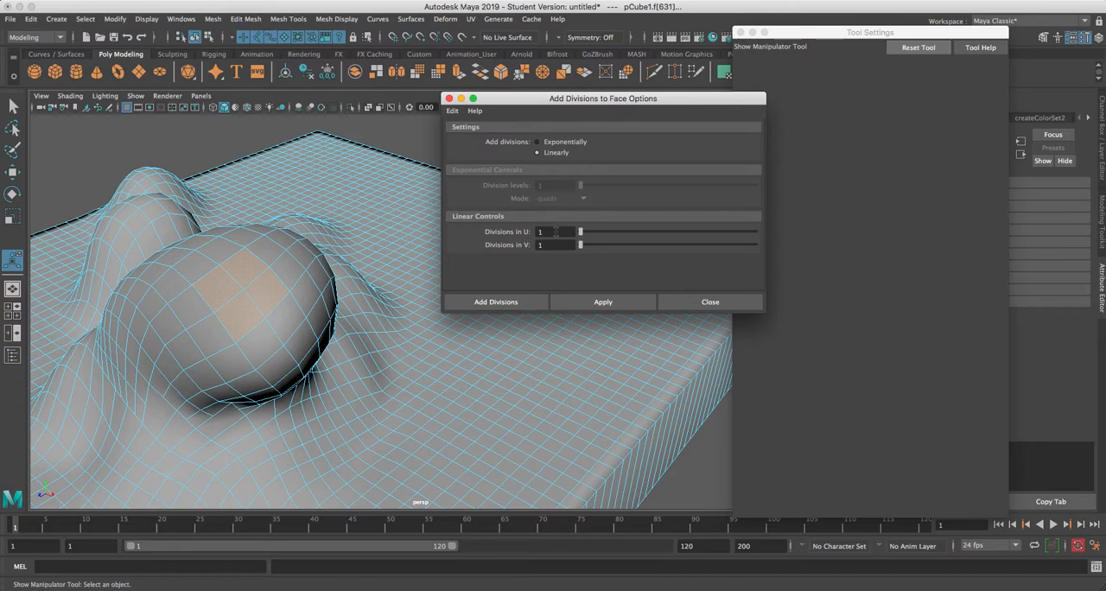
left_click(557, 231)
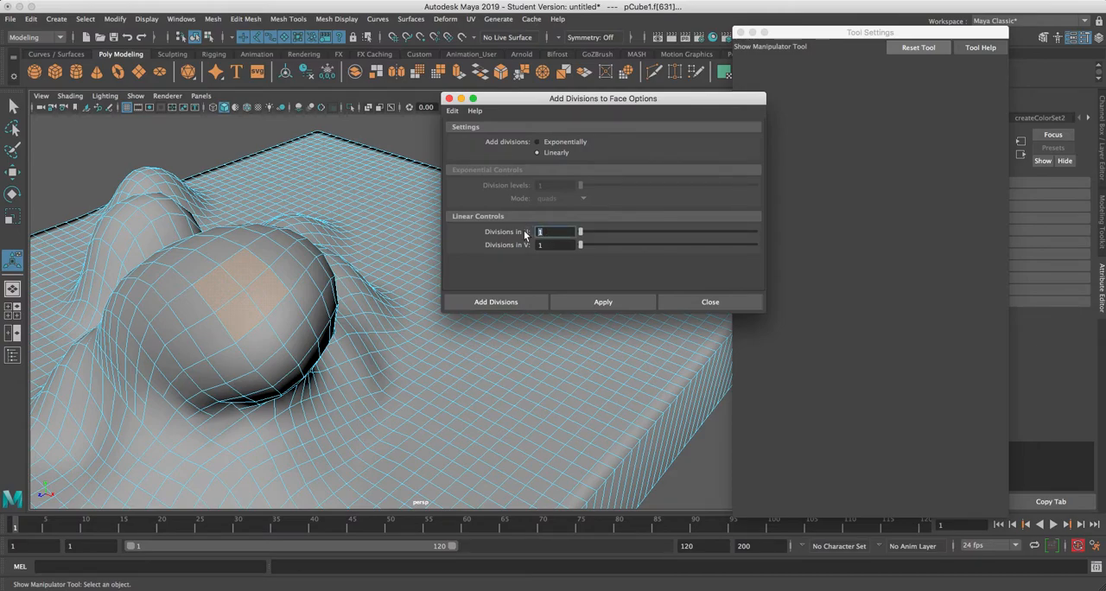
type("10")
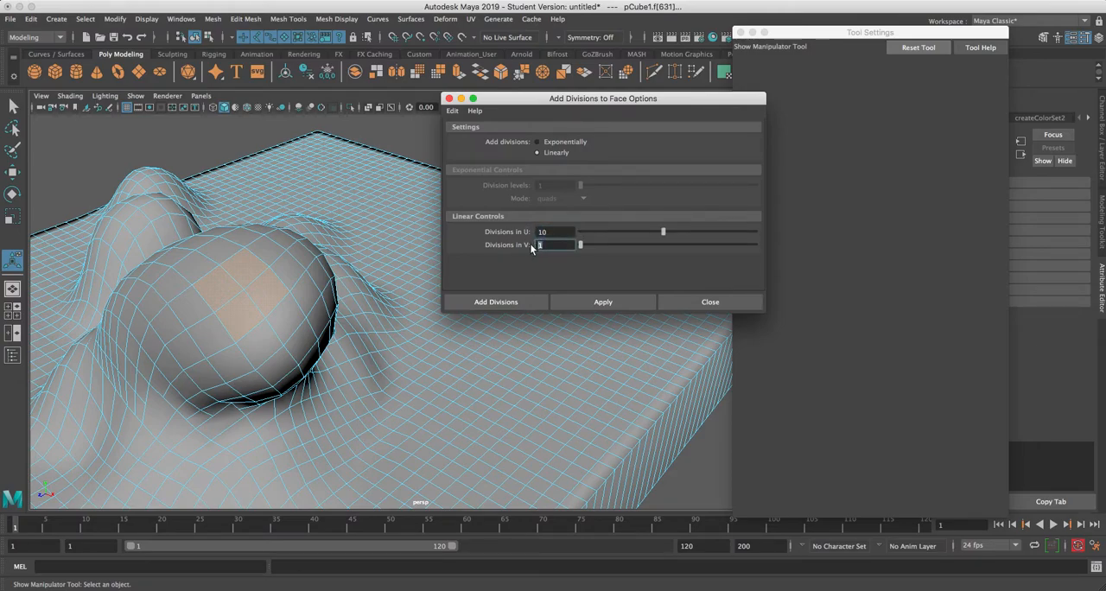
type("10")
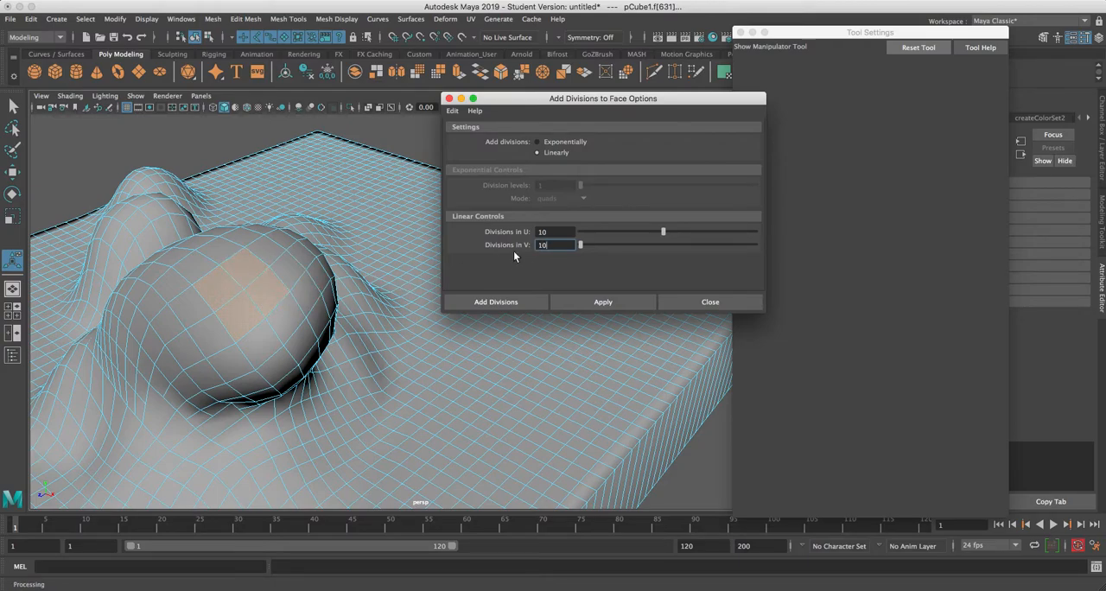
left_click(494, 301)
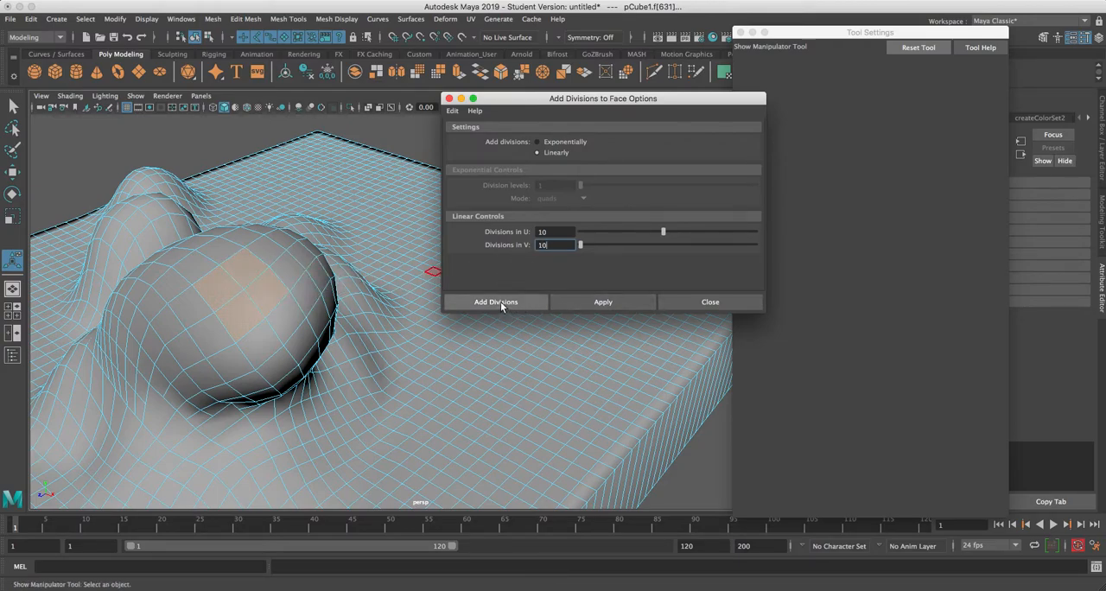
left_click(496, 301)
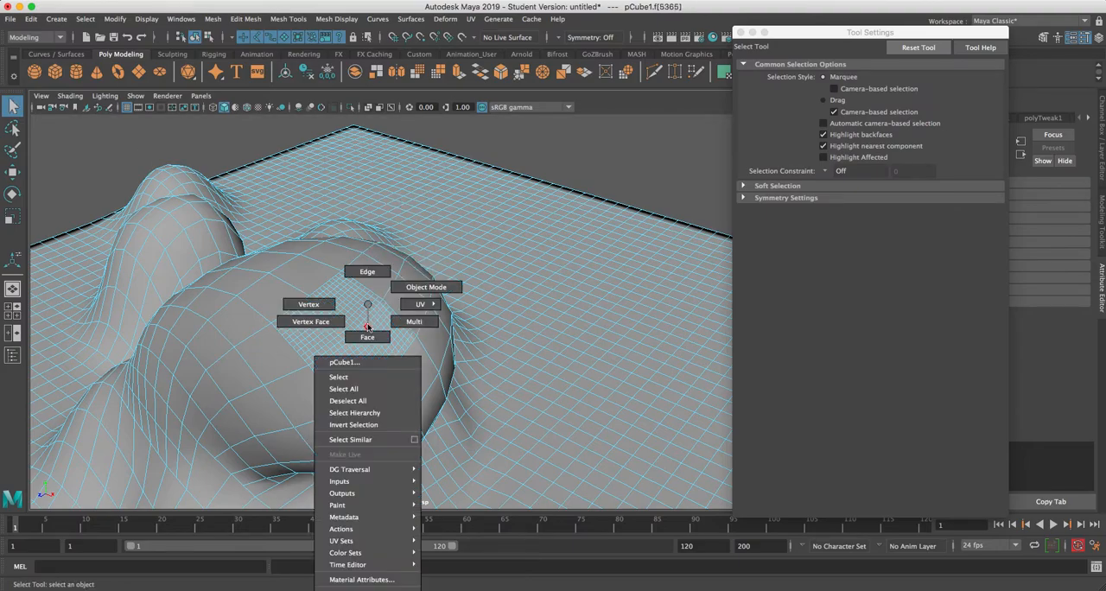
Select the whole block in Object Mode and activate the Sculpt tool on it
left_click(342, 332)
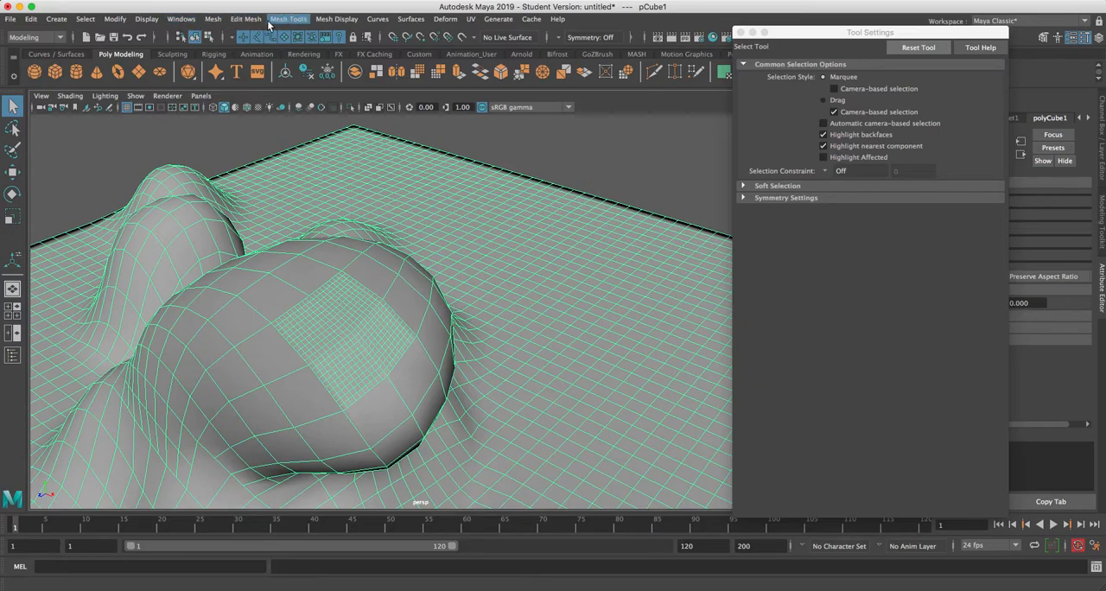
left_click(287, 17)
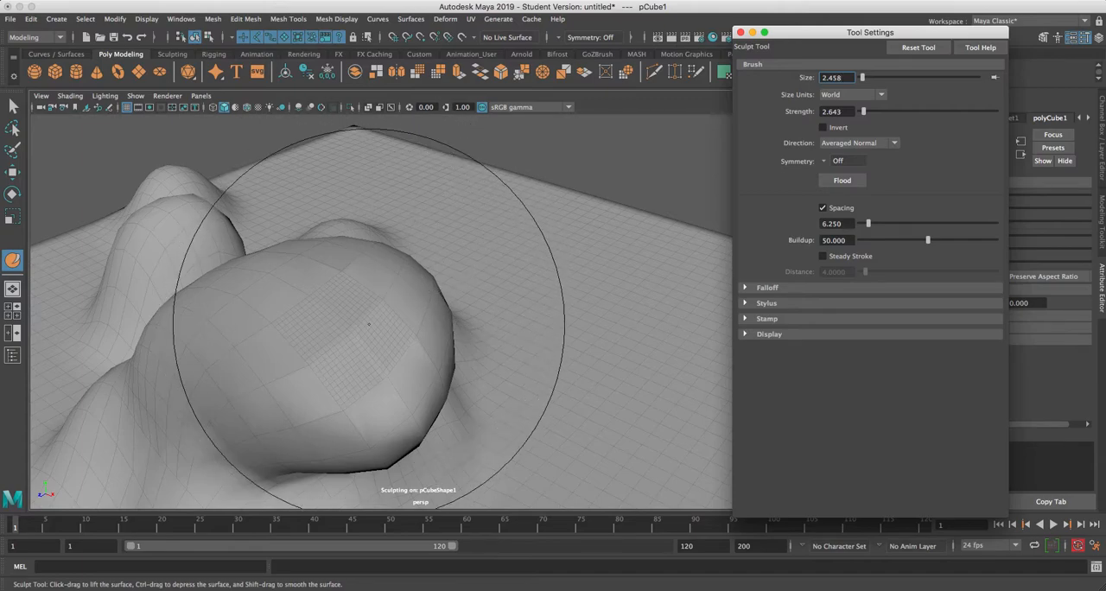
mouse_move(377, 322)
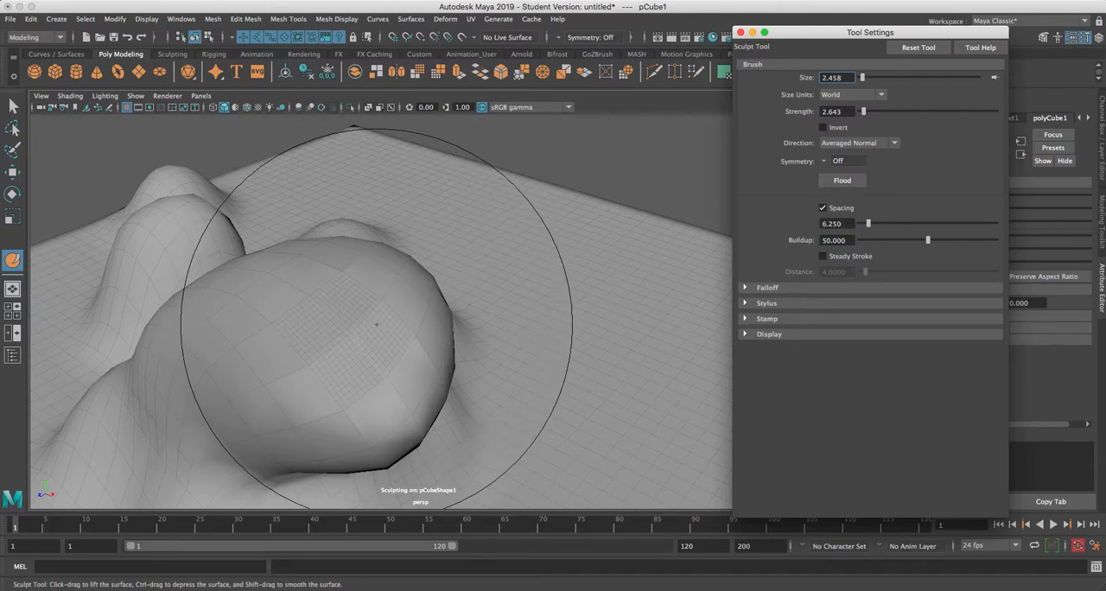
Shrink the brush to about 0.33, set Strength 1, and raise a small nub on the dense patch
left_click_drag(346, 328, 397, 311)
type("0.320")
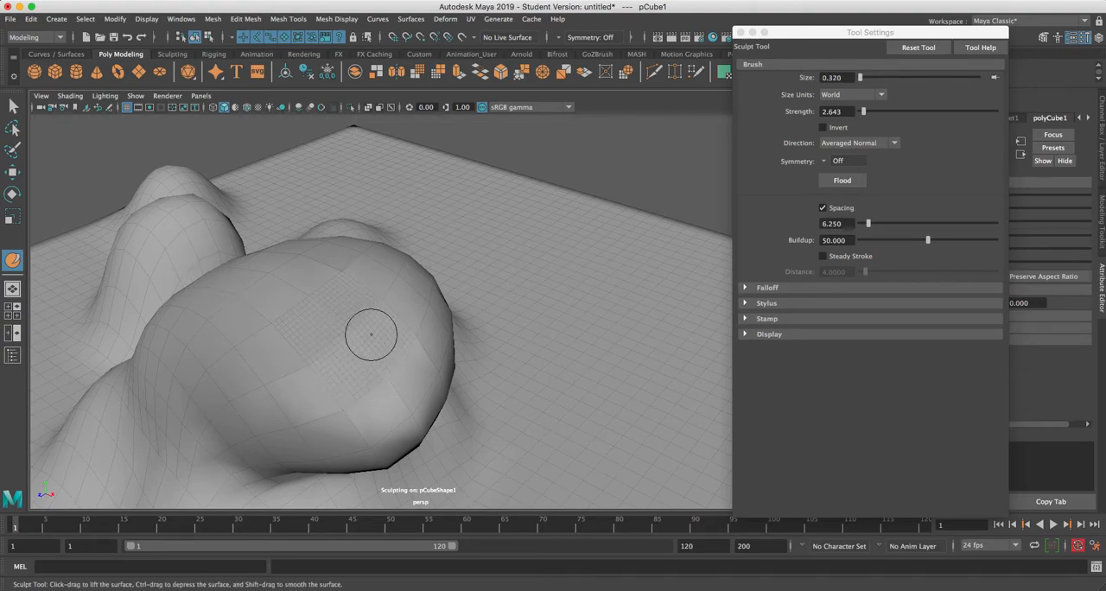
left_click_drag(372, 335, 344, 321)
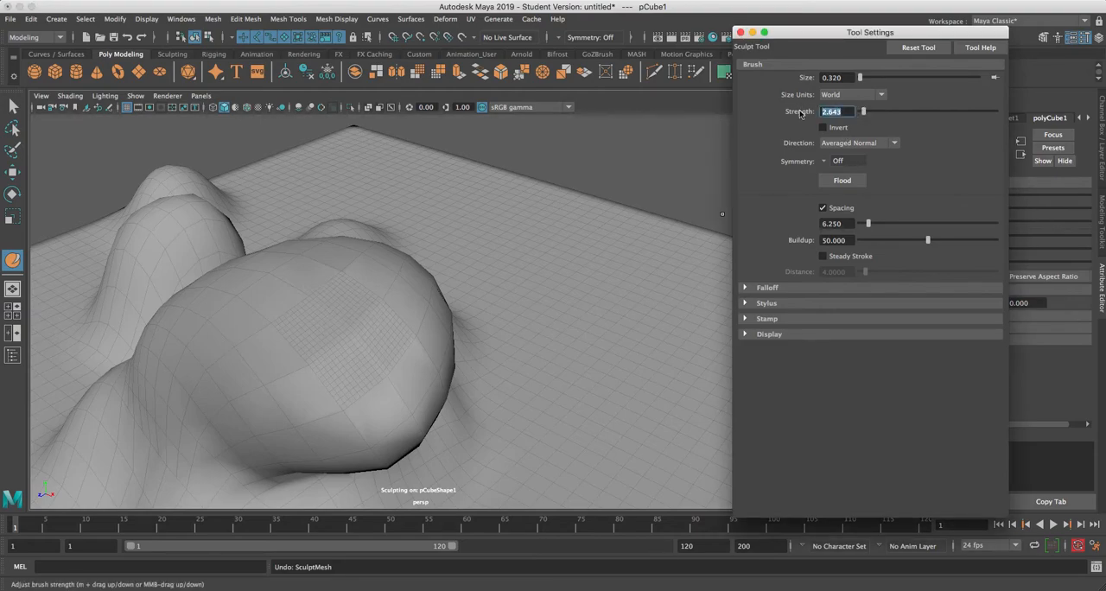
type("1")
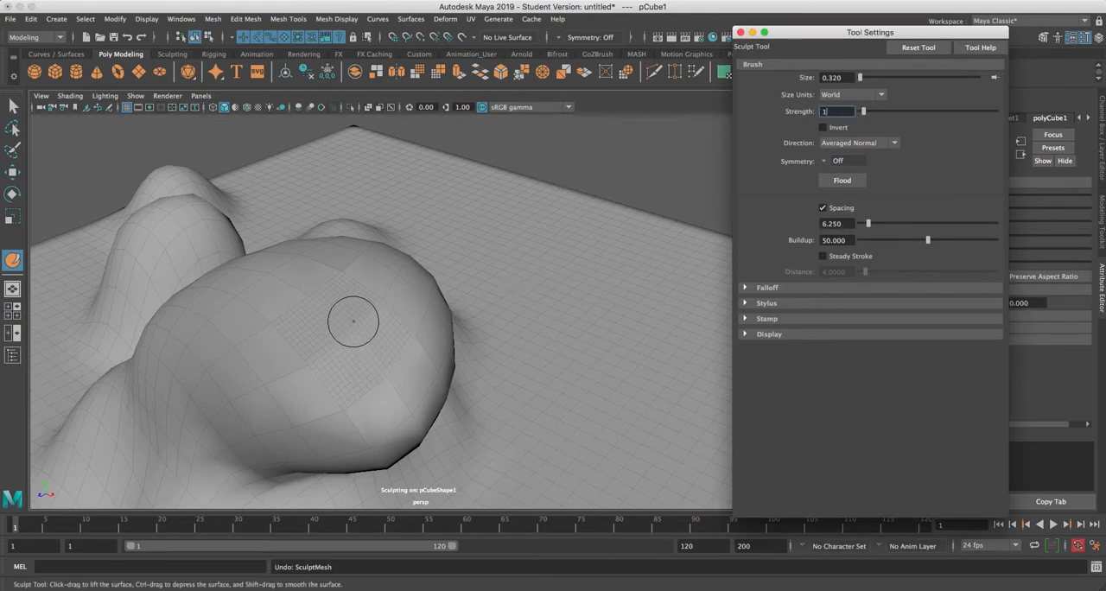
left_click_drag(352, 322, 342, 354)
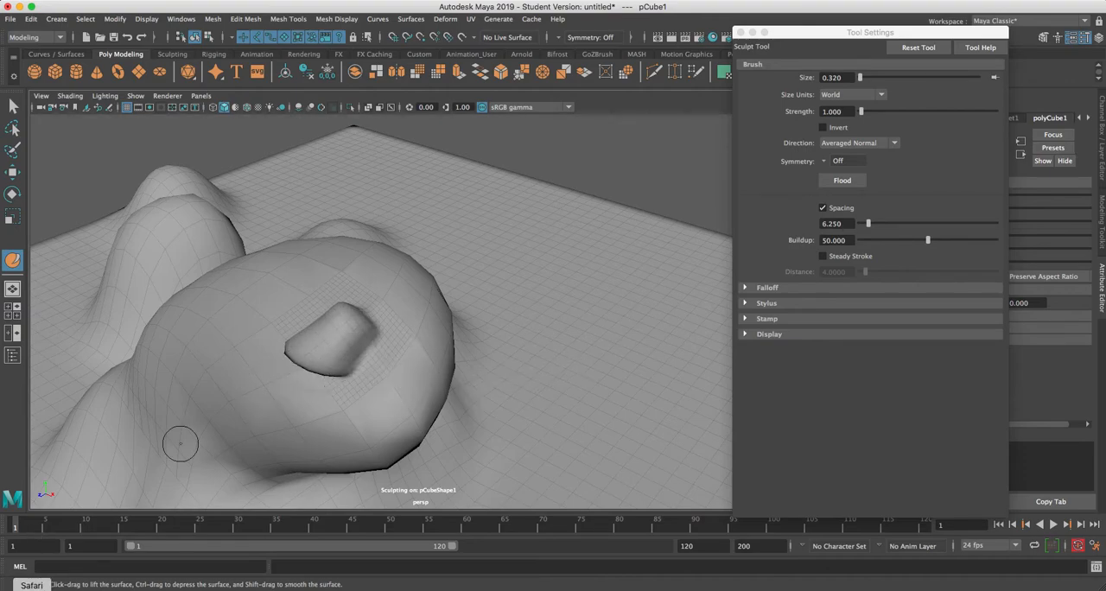
mouse_move(142, 493)
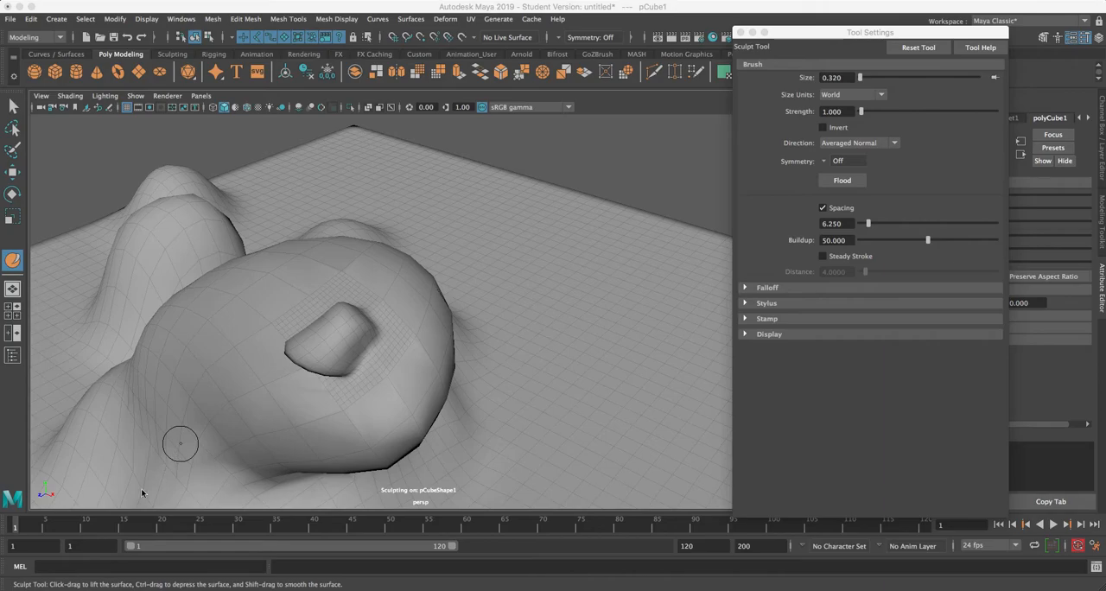